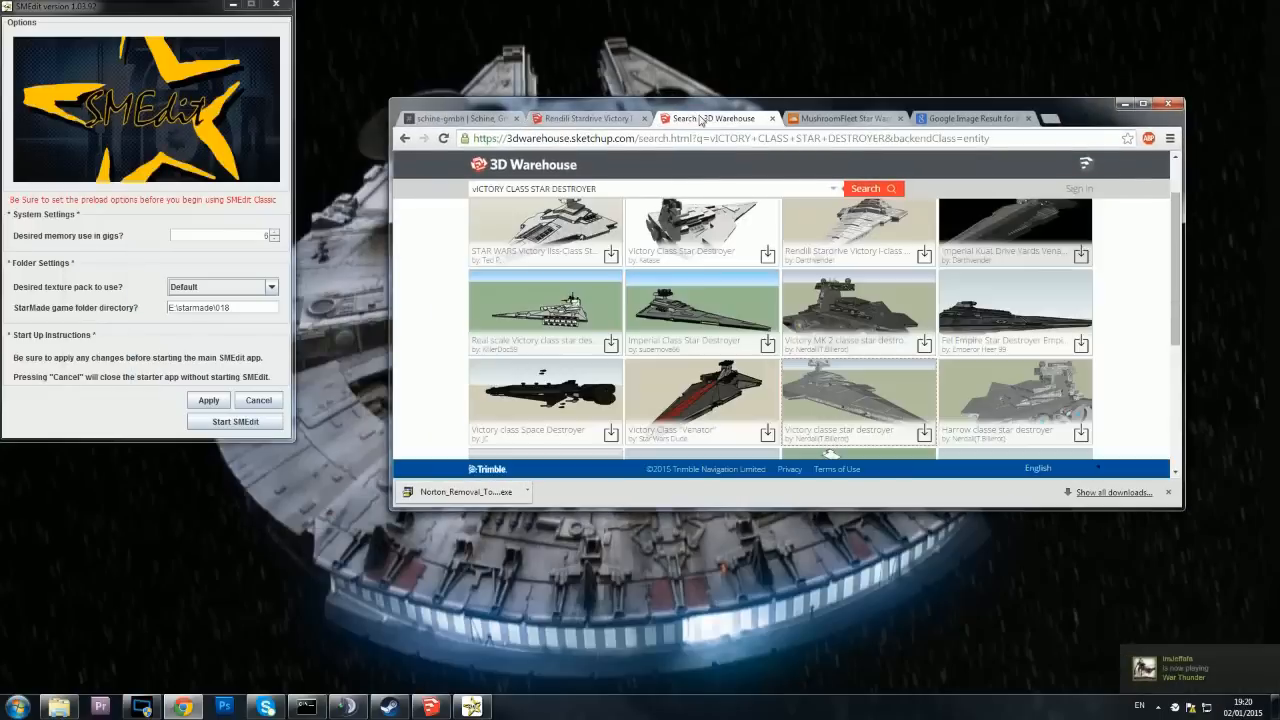
# Step: Review the Rendili Stardrive Star Destroyer download page and the Victory-class reference image
pyautogui.click(857, 232)
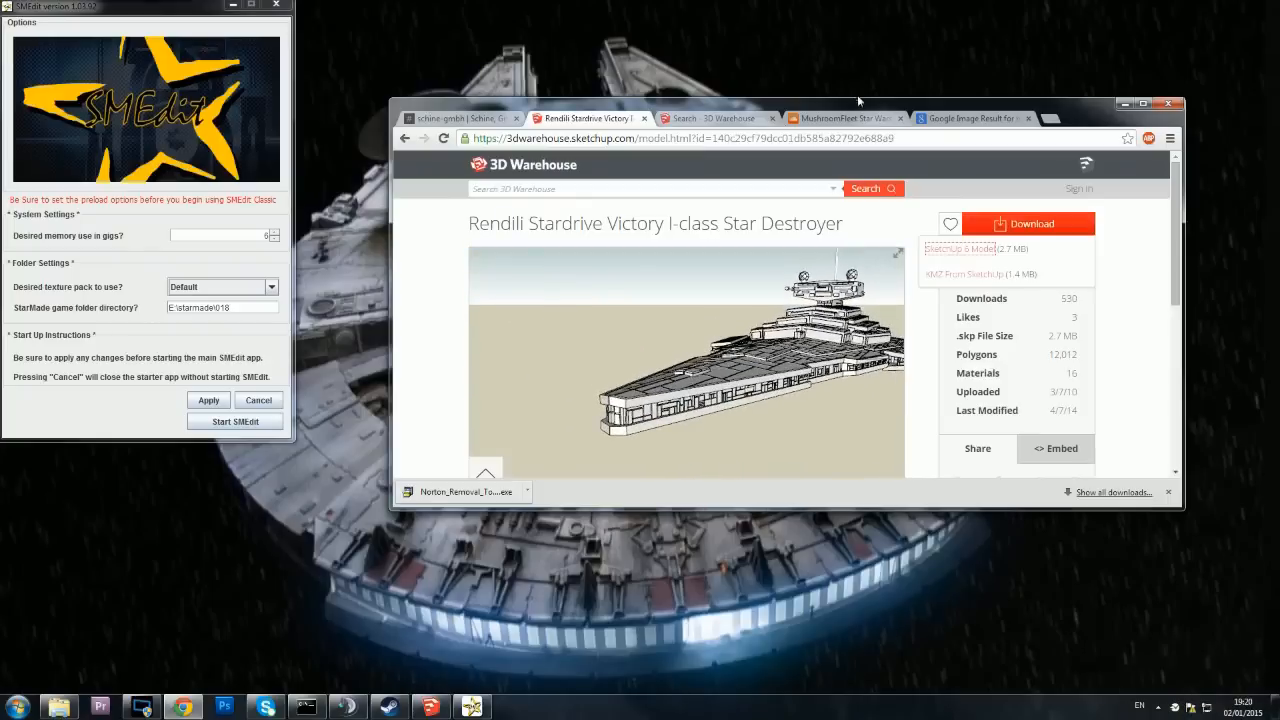
pyautogui.click(970, 118)
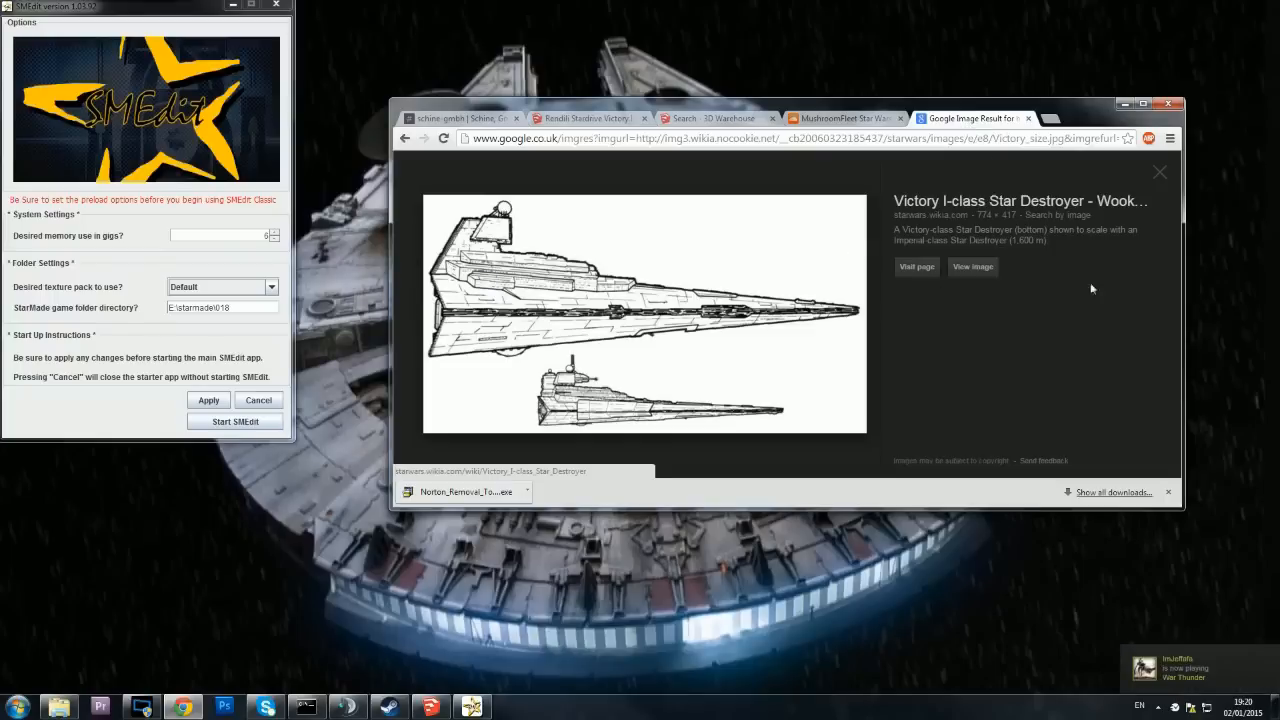
pyautogui.moveTo(1027, 291)
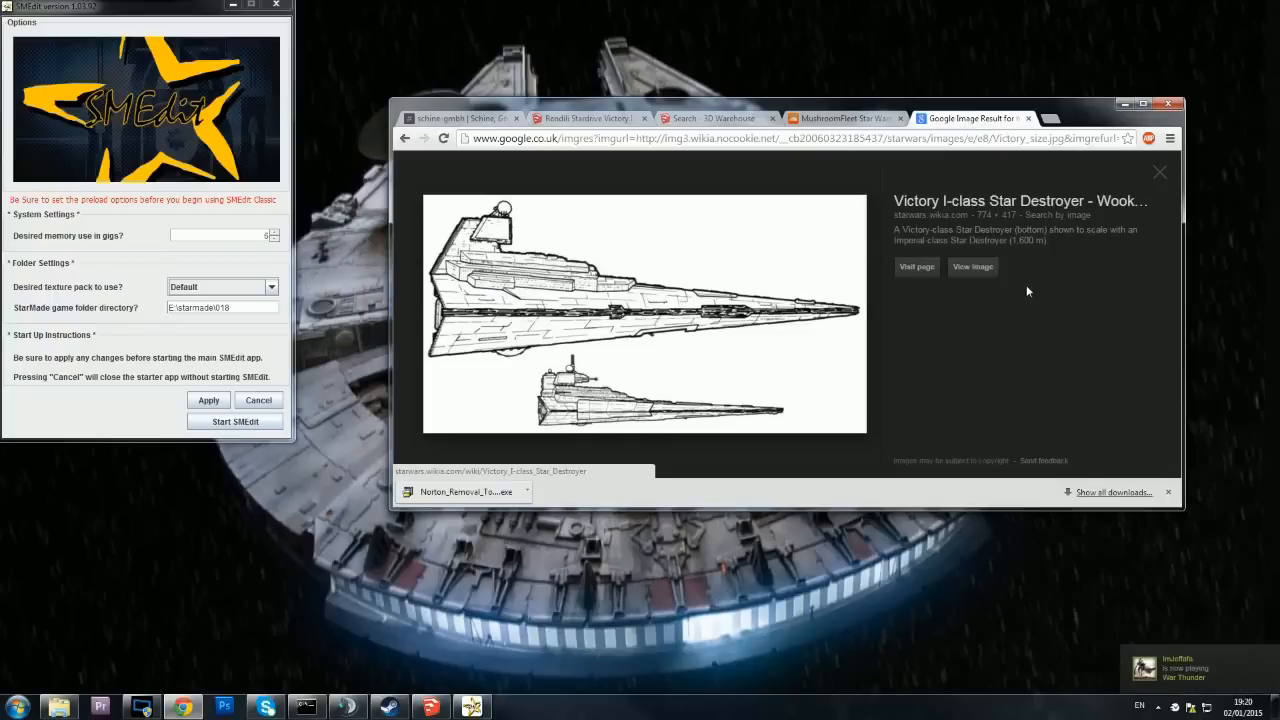
pyautogui.moveTo(426, 340)
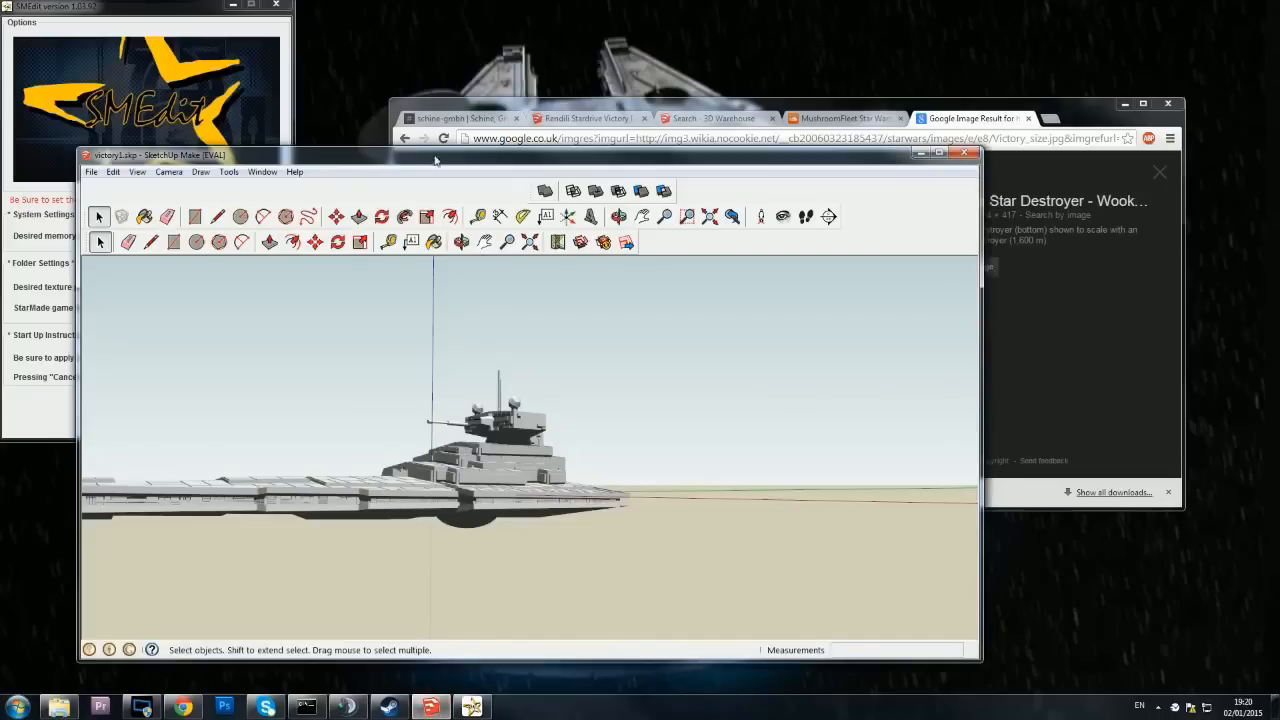
# Step: Orbit the Star Destroyer to inspect underside, stern engines, bow and bridge tower
pyautogui.moveTo(435, 154); pyautogui.dragTo(620, 91)
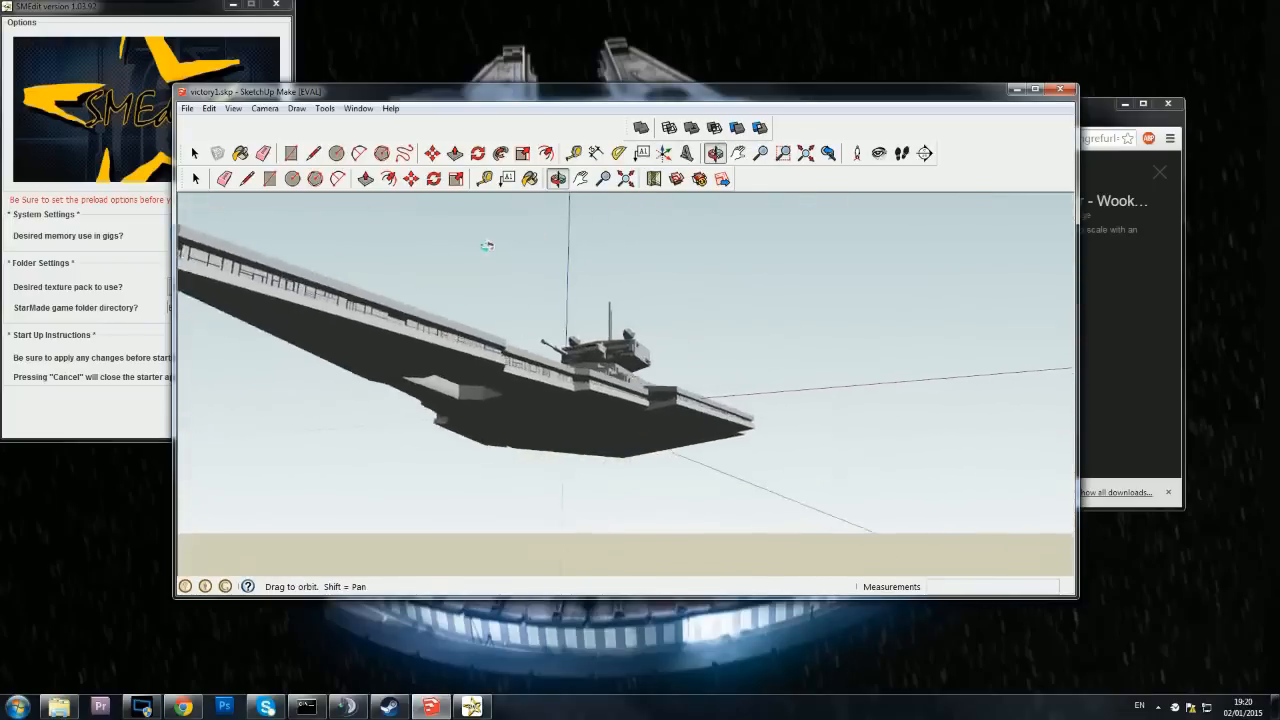
pyautogui.moveTo(487, 247); pyautogui.dragTo(540, 415)
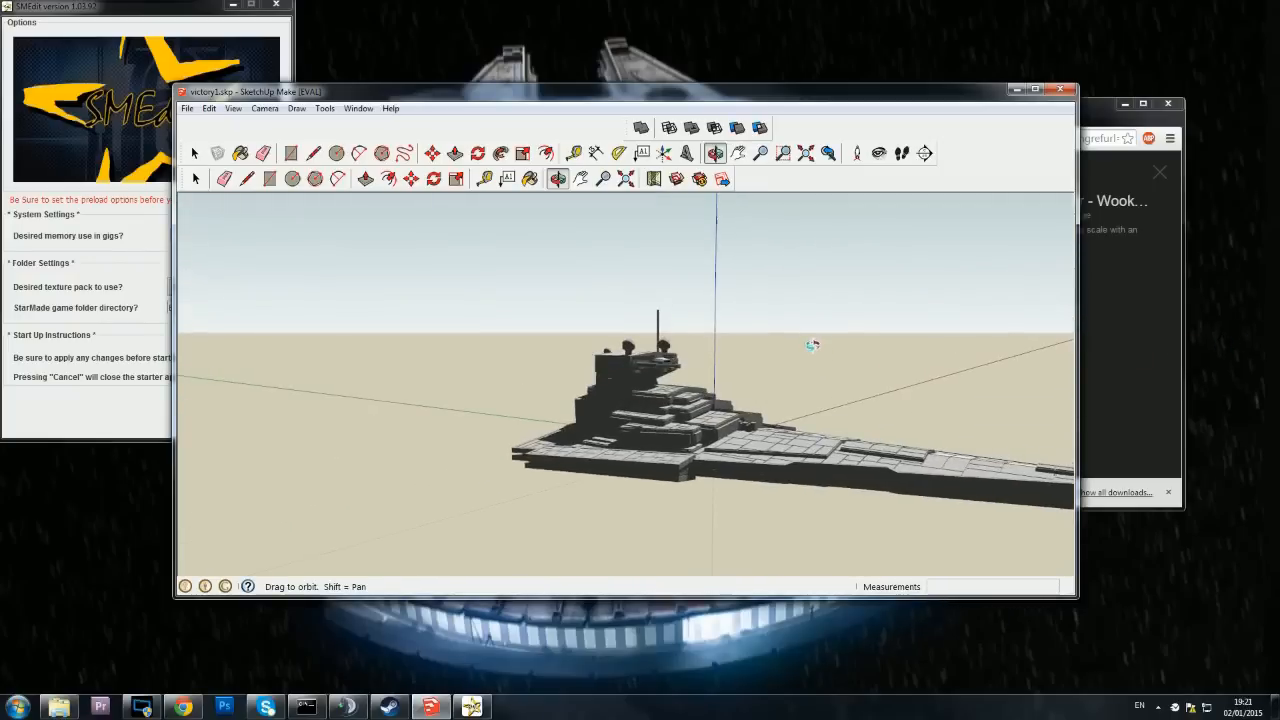
pyautogui.moveTo(812, 345); pyautogui.dragTo(371, 357)
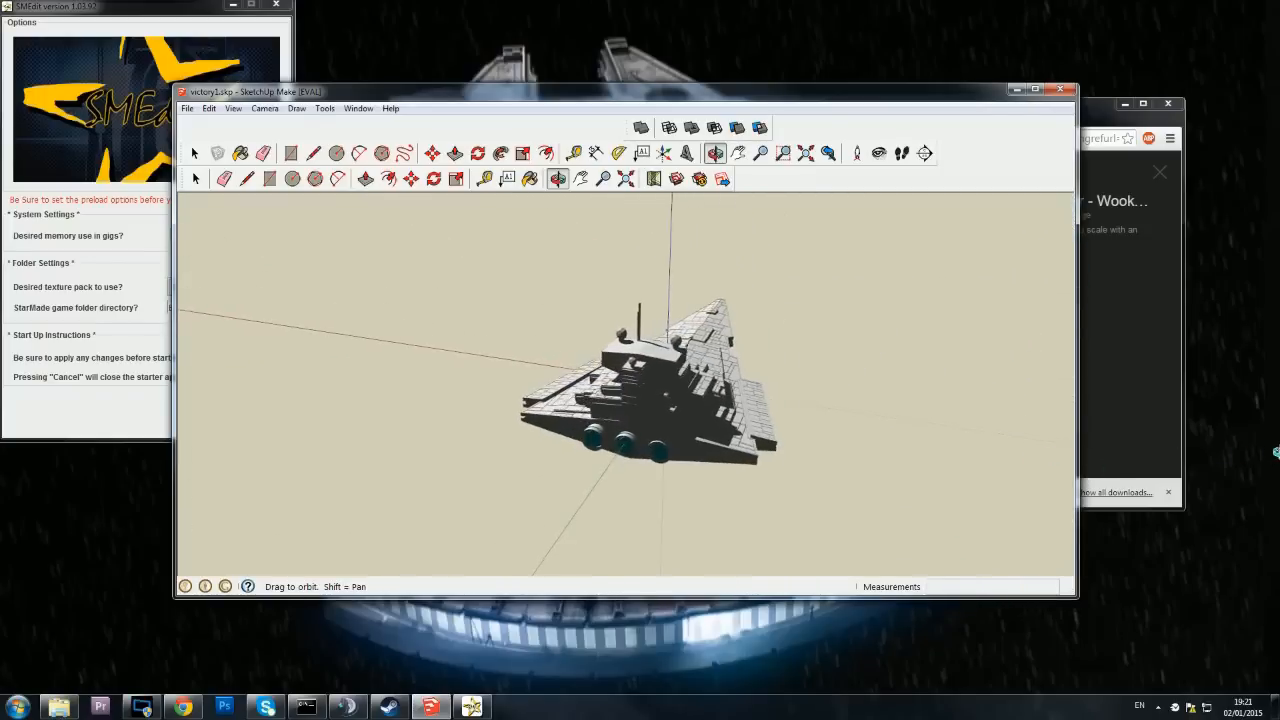
pyautogui.moveTo(630, 380); pyautogui.dragTo(630, 480)
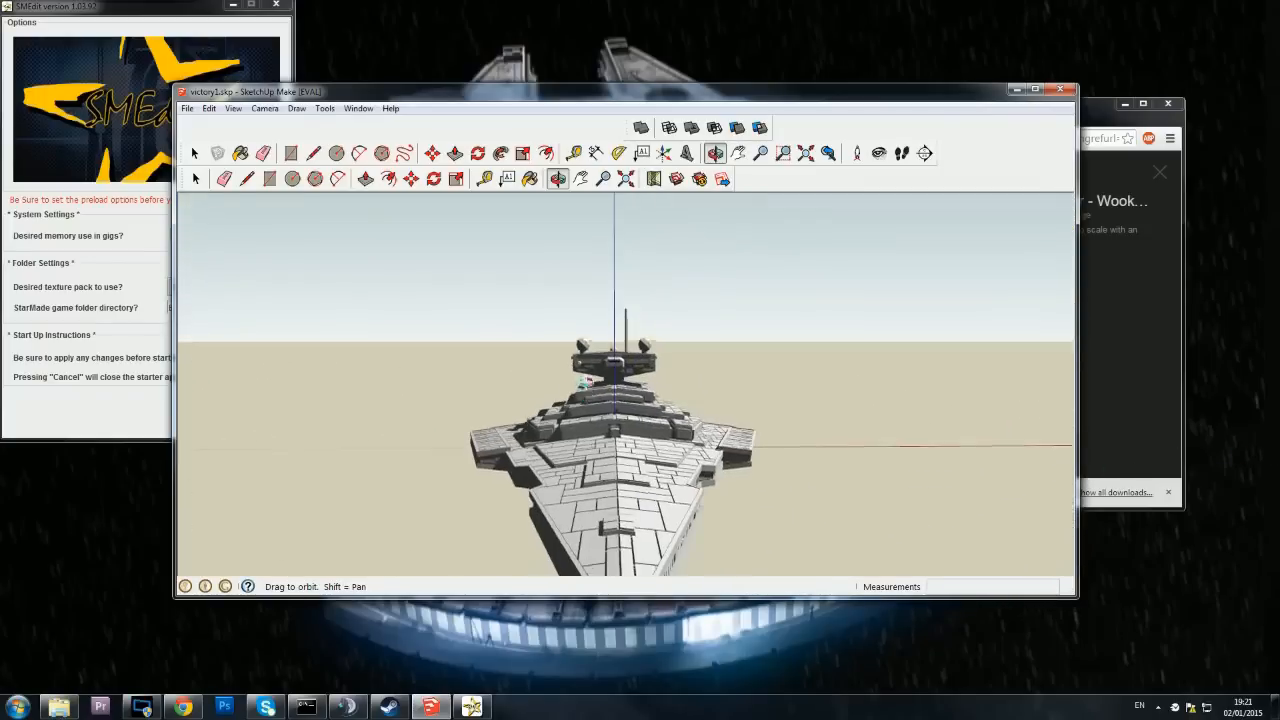
pyautogui.moveTo(620, 420); pyautogui.dragTo(520, 375)
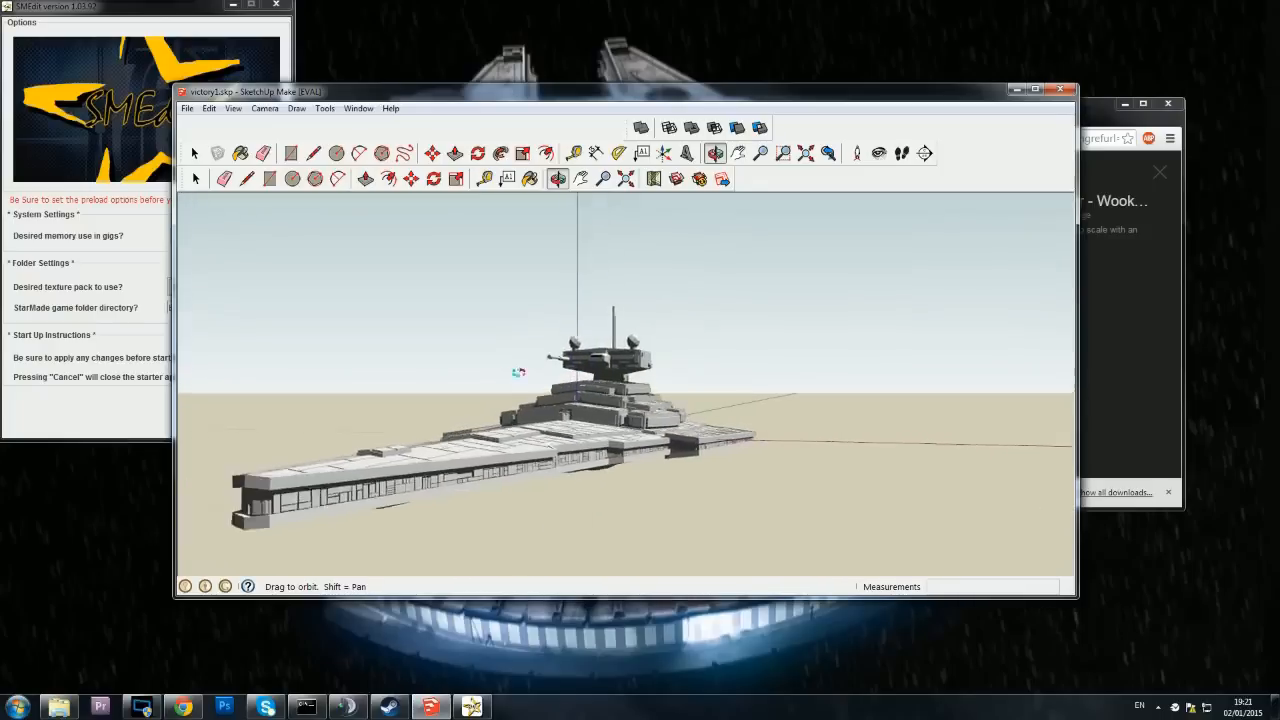
pyautogui.moveTo(518, 372); pyautogui.dragTo(551, 243)
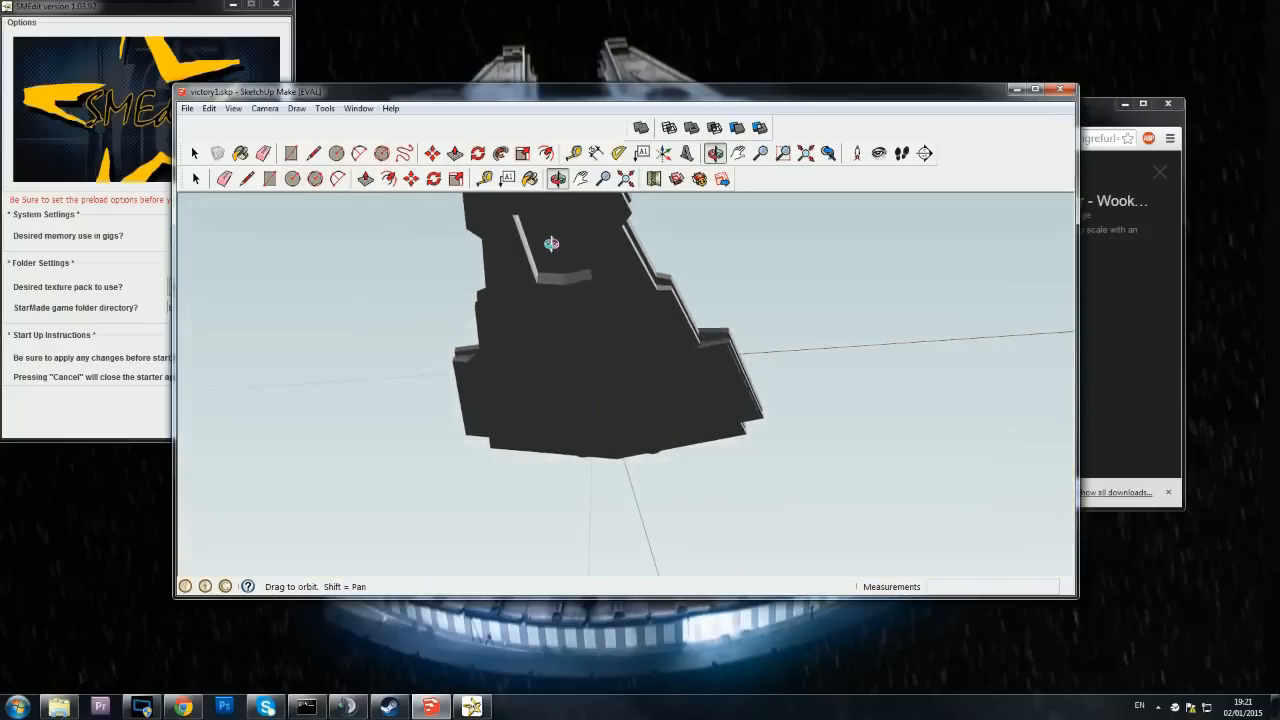
pyautogui.moveTo(551, 243); pyautogui.dragTo(467, 328)
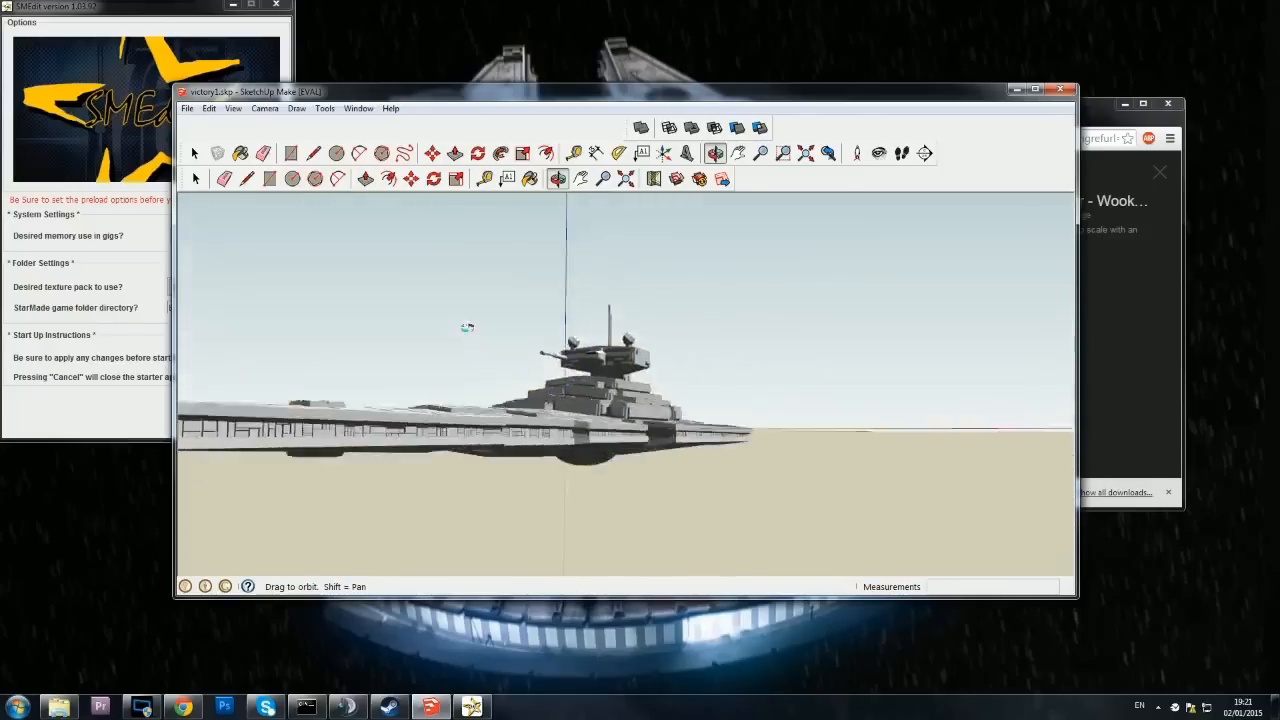
pyautogui.moveTo(467, 328); pyautogui.dragTo(537, 370)
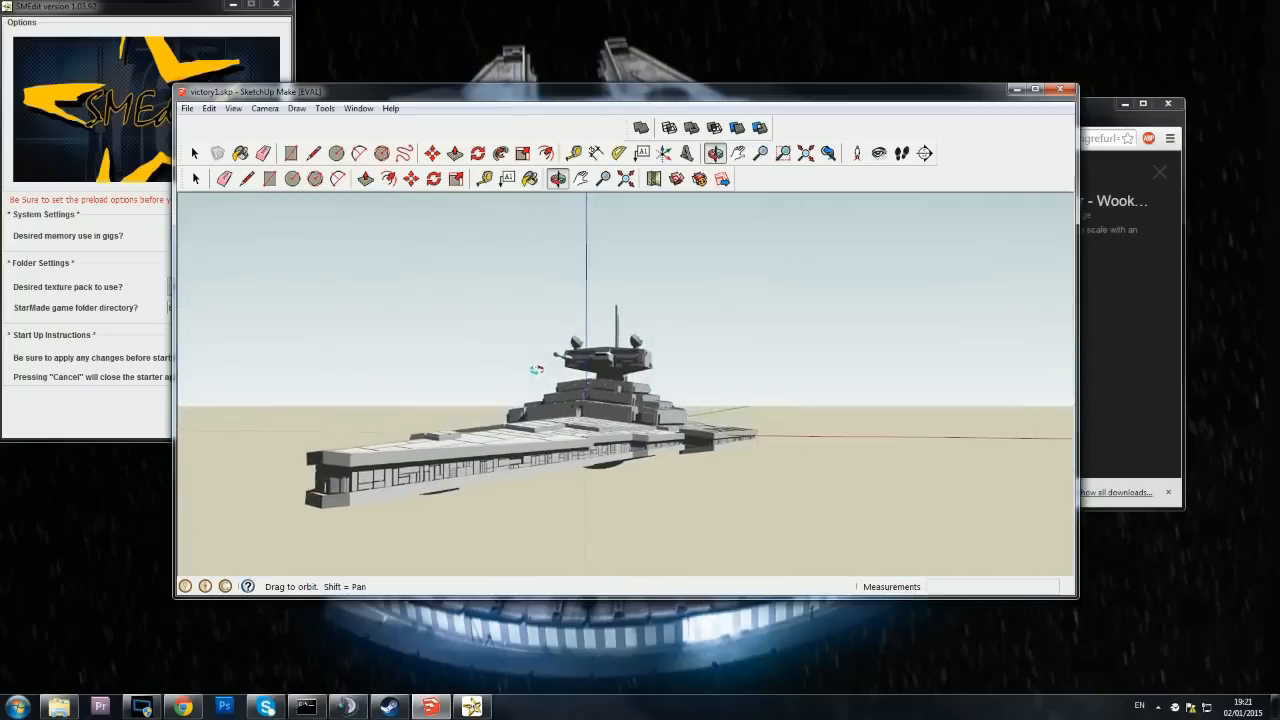
pyautogui.moveTo(537, 370); pyautogui.dragTo(598, 327)
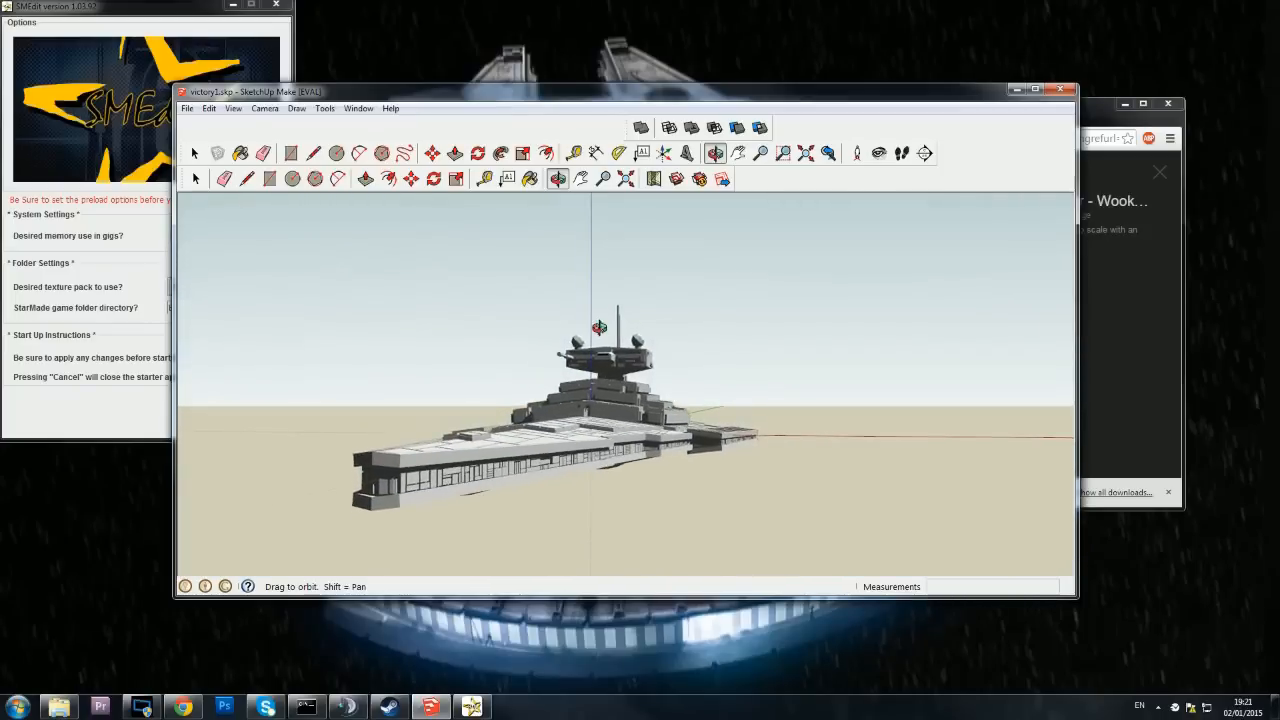
pyautogui.click(209, 108)
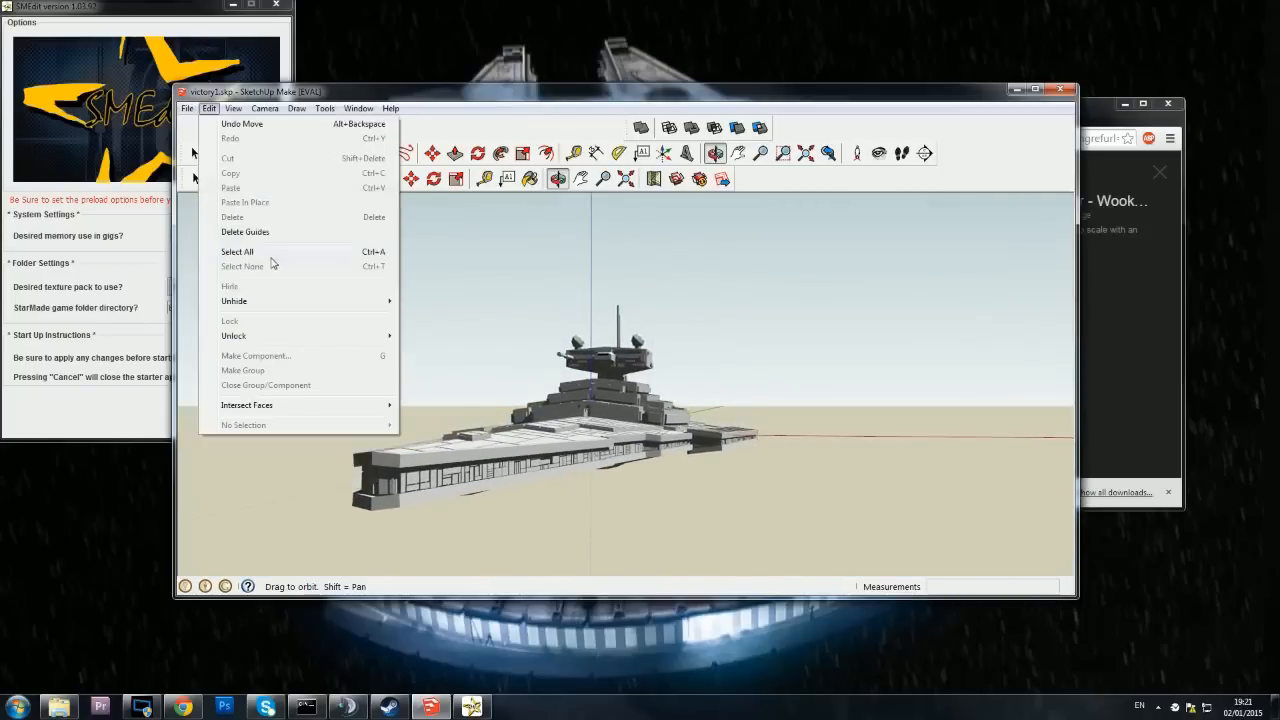
# Step: Set up a 3D Model export as OBJ named victory1.obj, leaving options unchanged
pyautogui.click(187, 108)
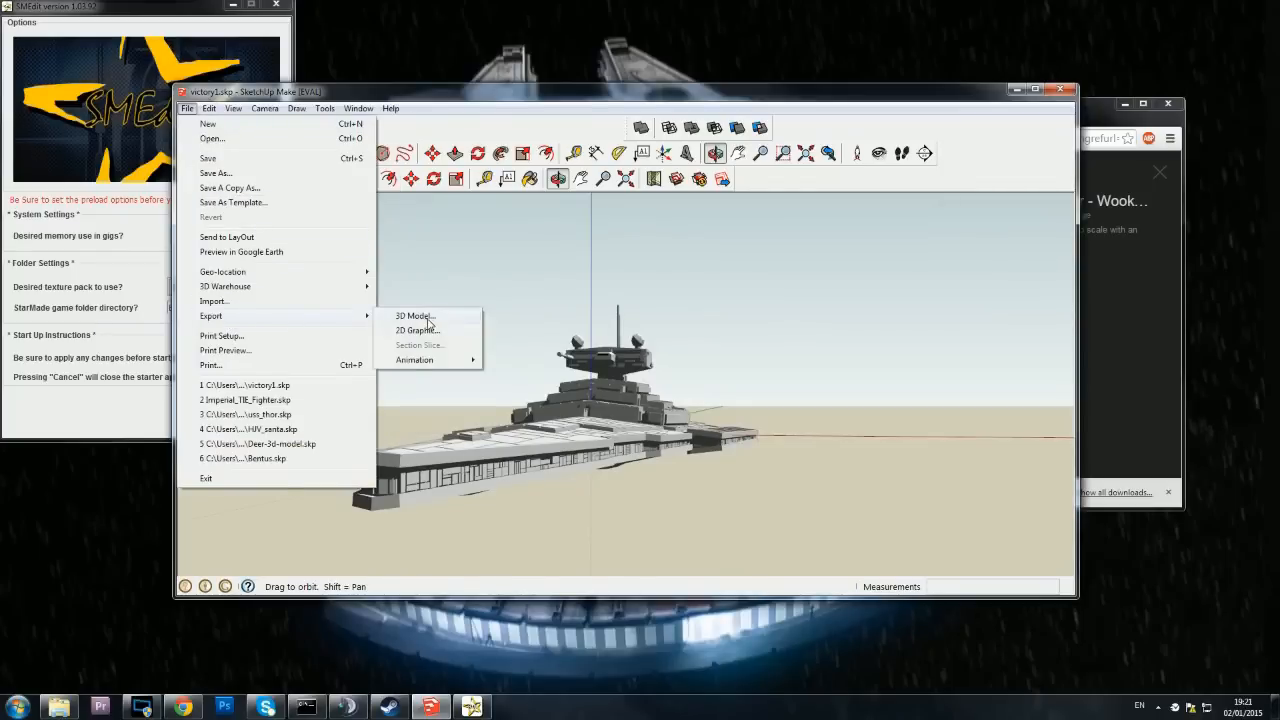
pyautogui.moveTo(447, 325)
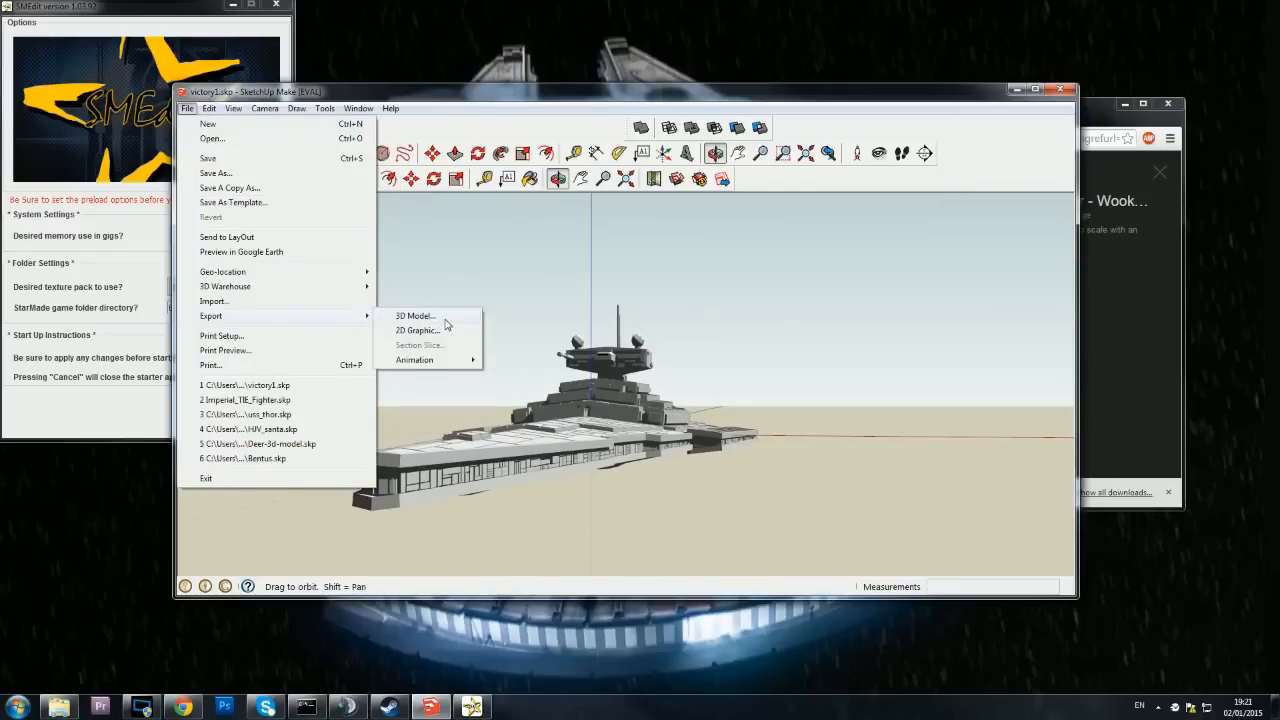
pyautogui.click(414, 316)
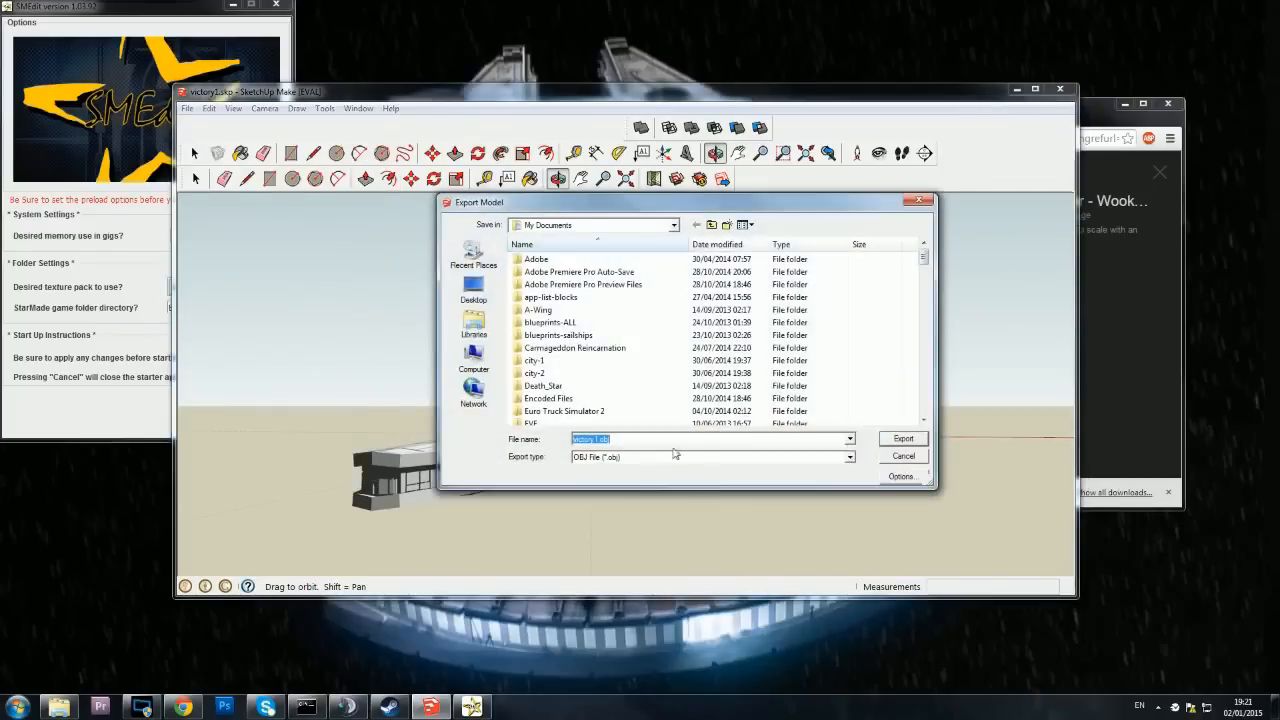
pyautogui.moveTo(823, 475)
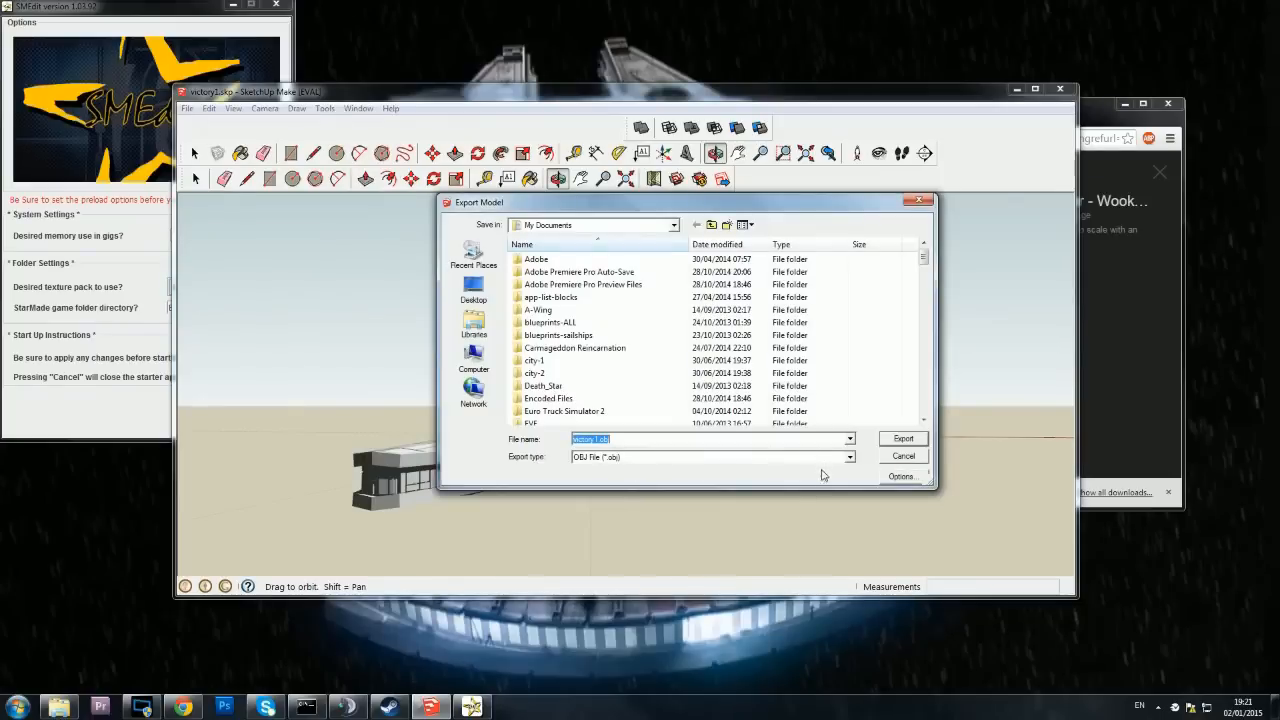
pyautogui.moveTo(530, 473)
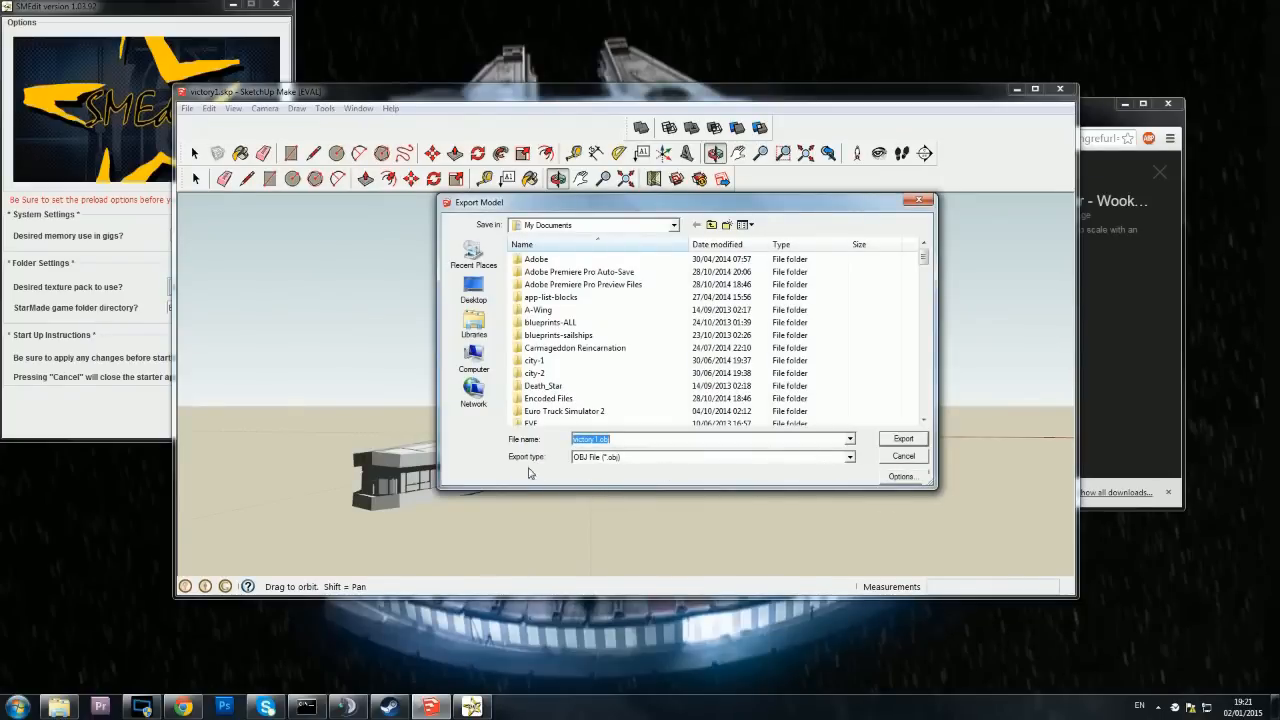
pyautogui.click(710, 457)
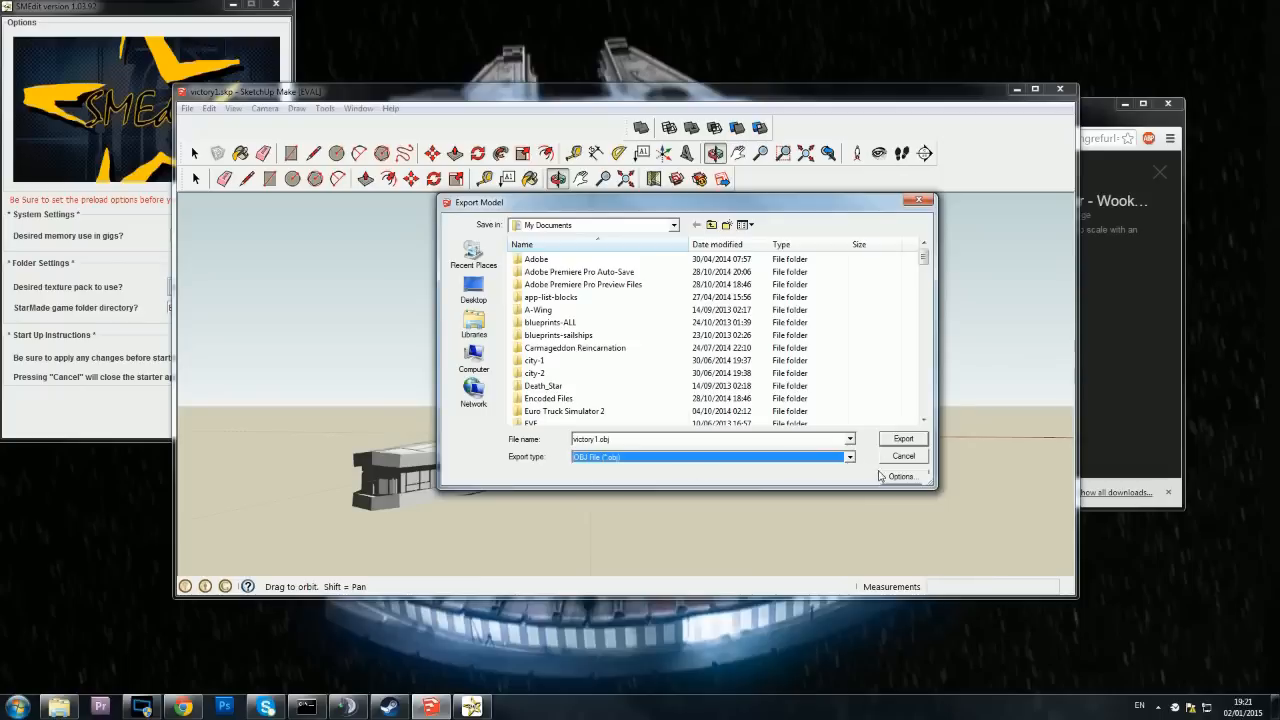
pyautogui.click(899, 476)
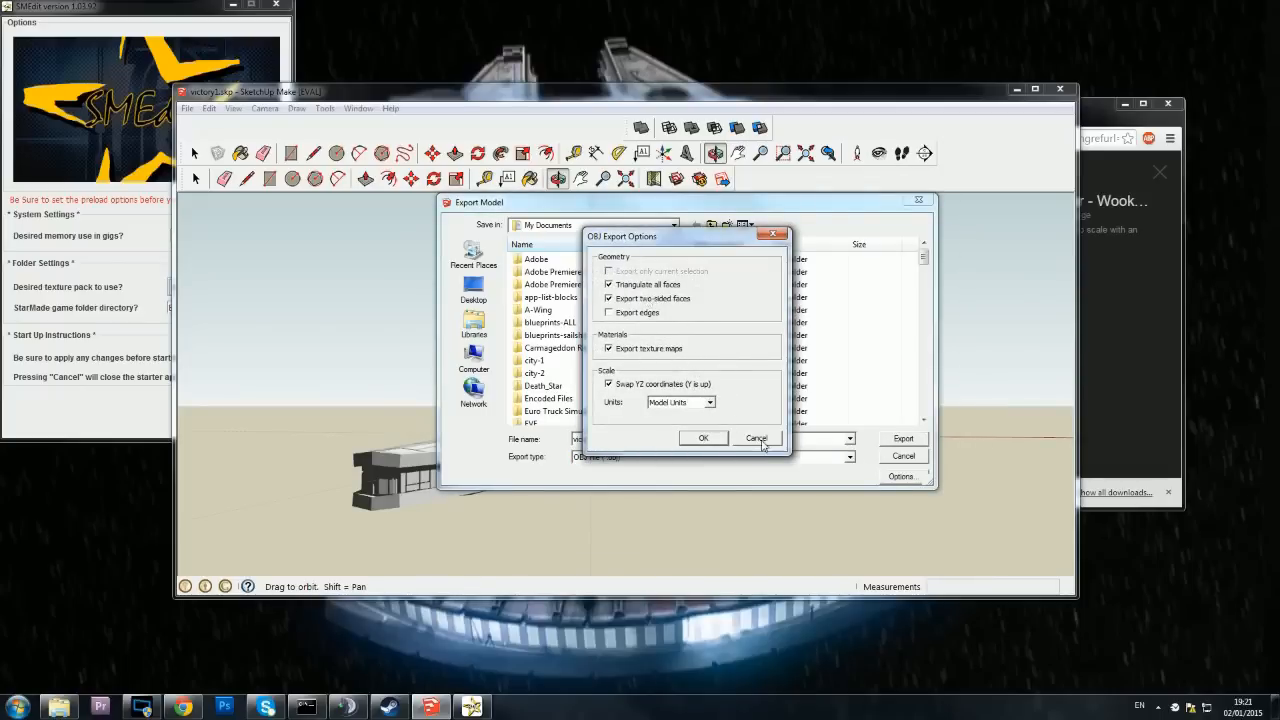
pyautogui.click(755, 438)
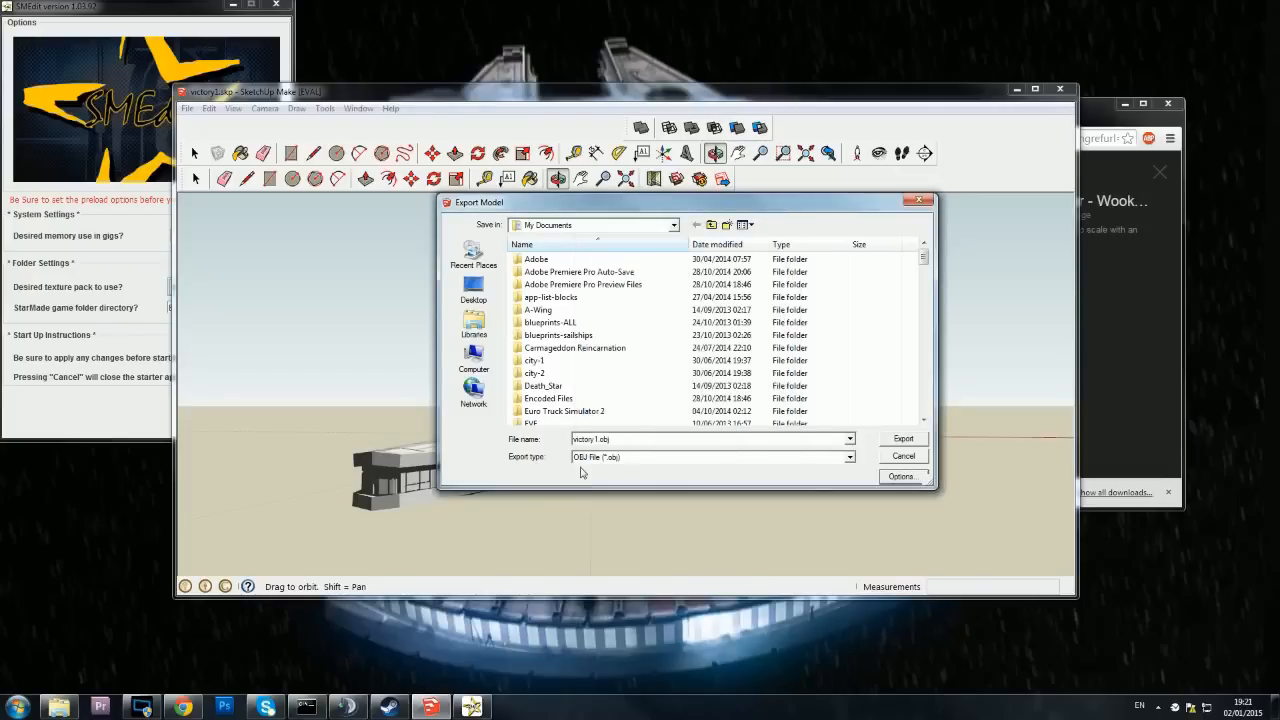
pyautogui.moveTo(918, 222)
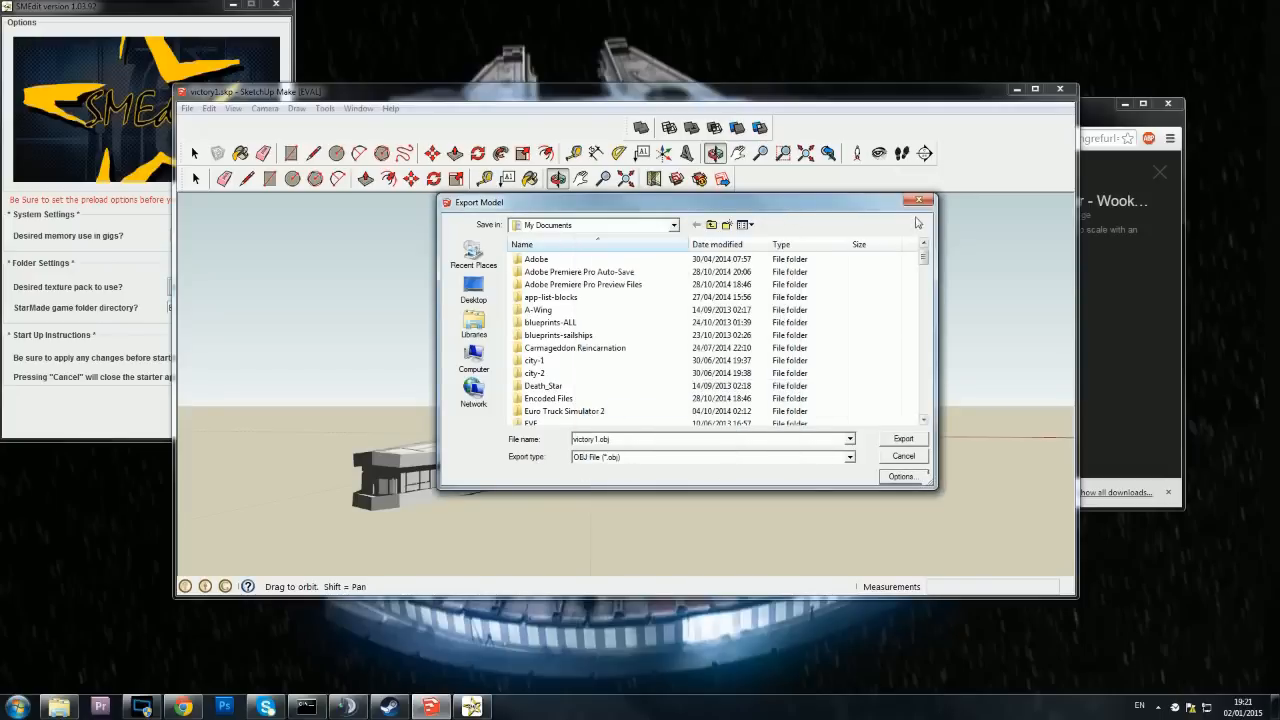
# Step: Export the Star Destroyer model to victory1.obj
pyautogui.click(902, 456)
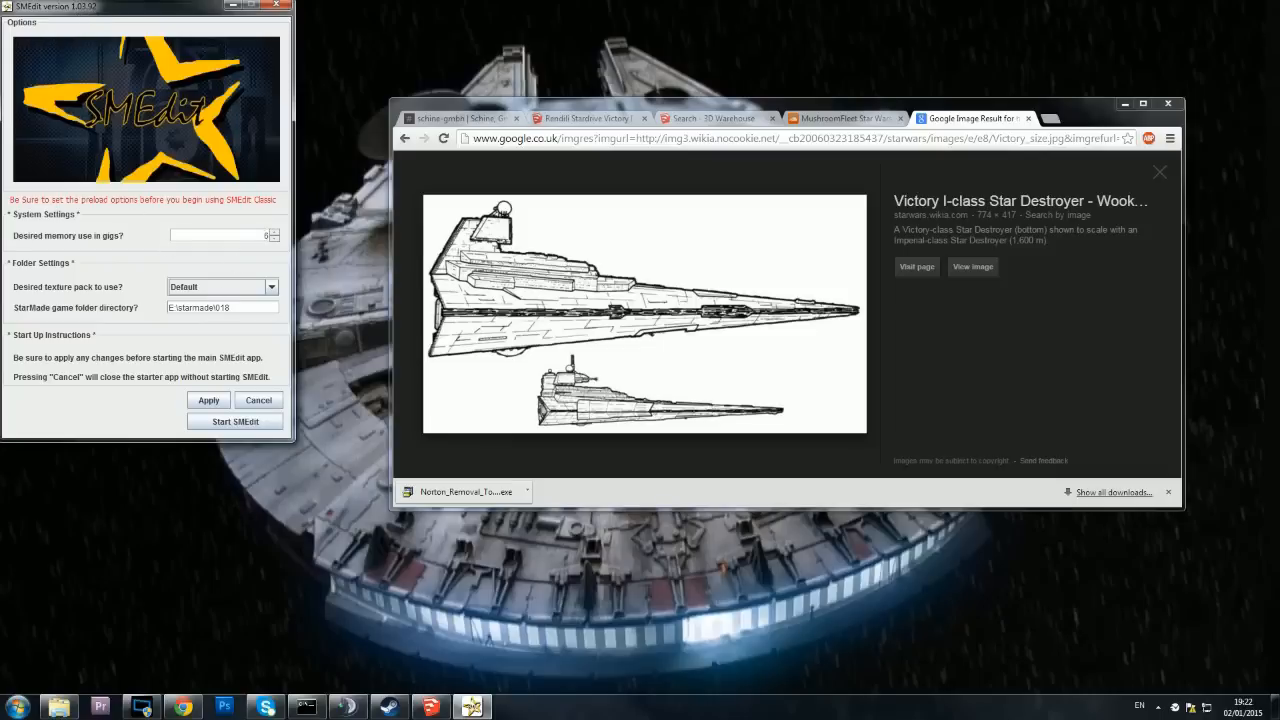
pyautogui.moveTo(213, 642)
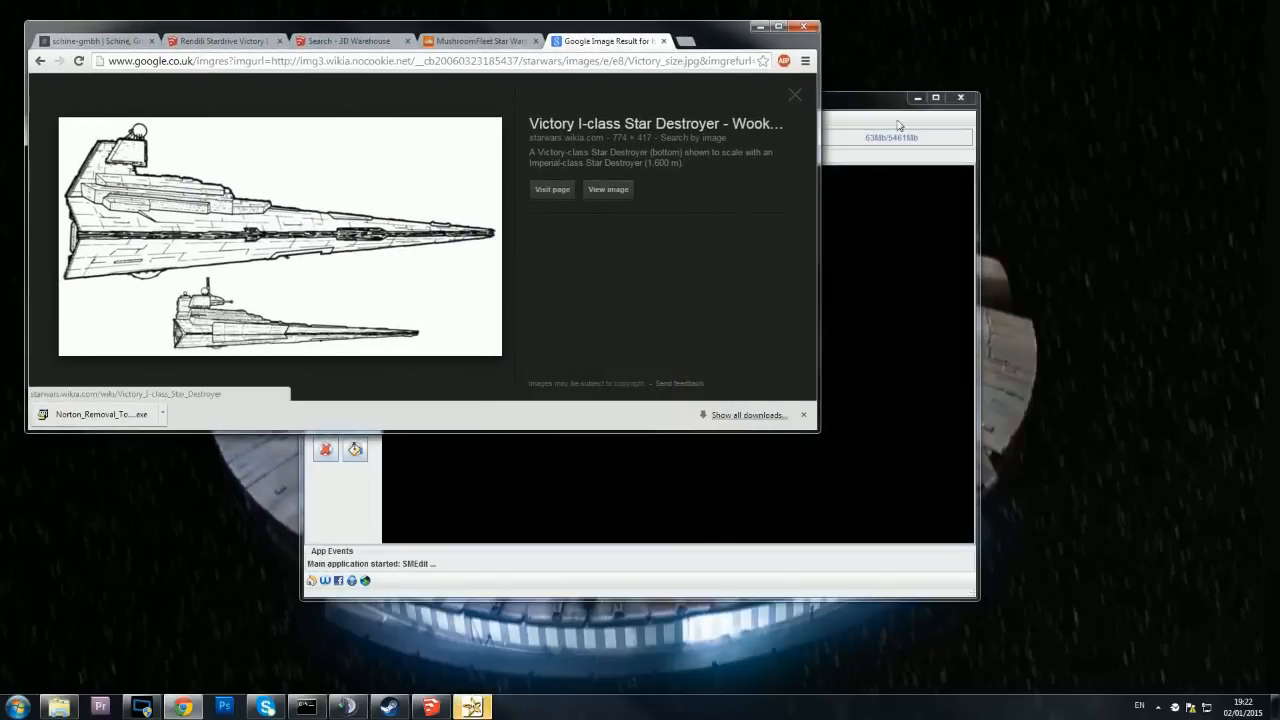
# Step: Import victory1.obj through File > Import > OBJ, scaled to a longest dimension of 900
pyautogui.click(314, 118)
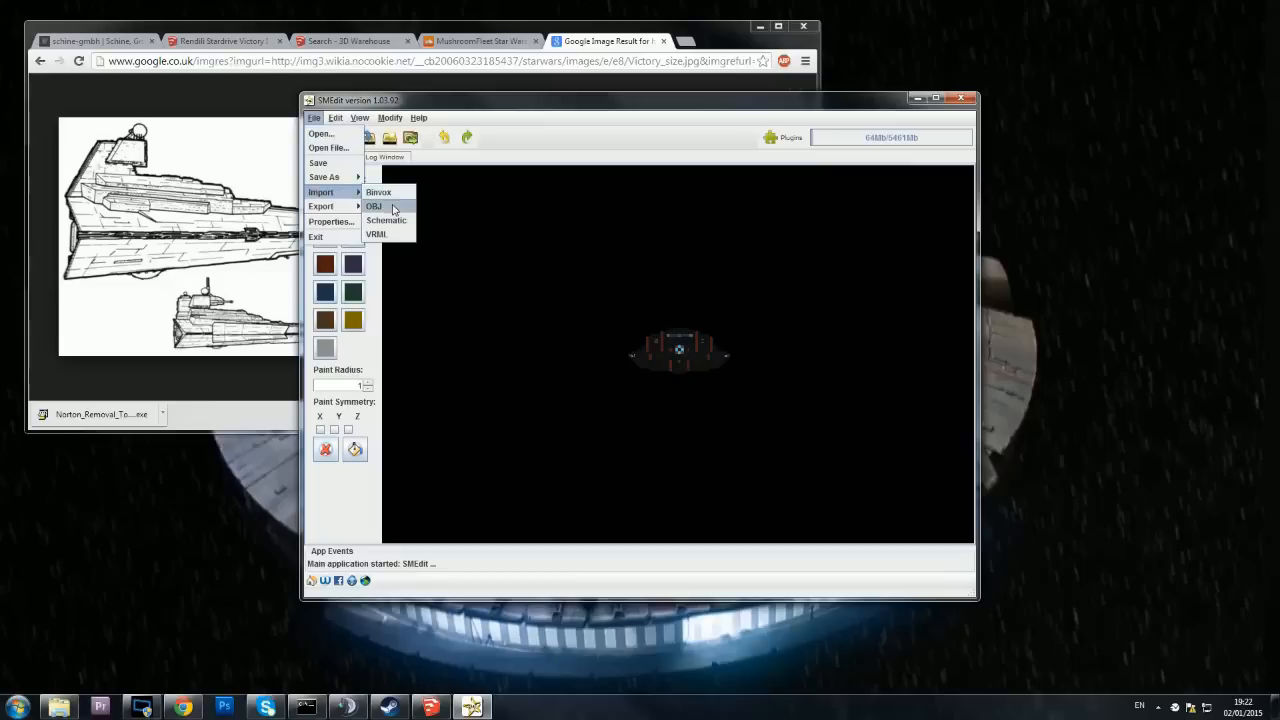
pyautogui.click(373, 206)
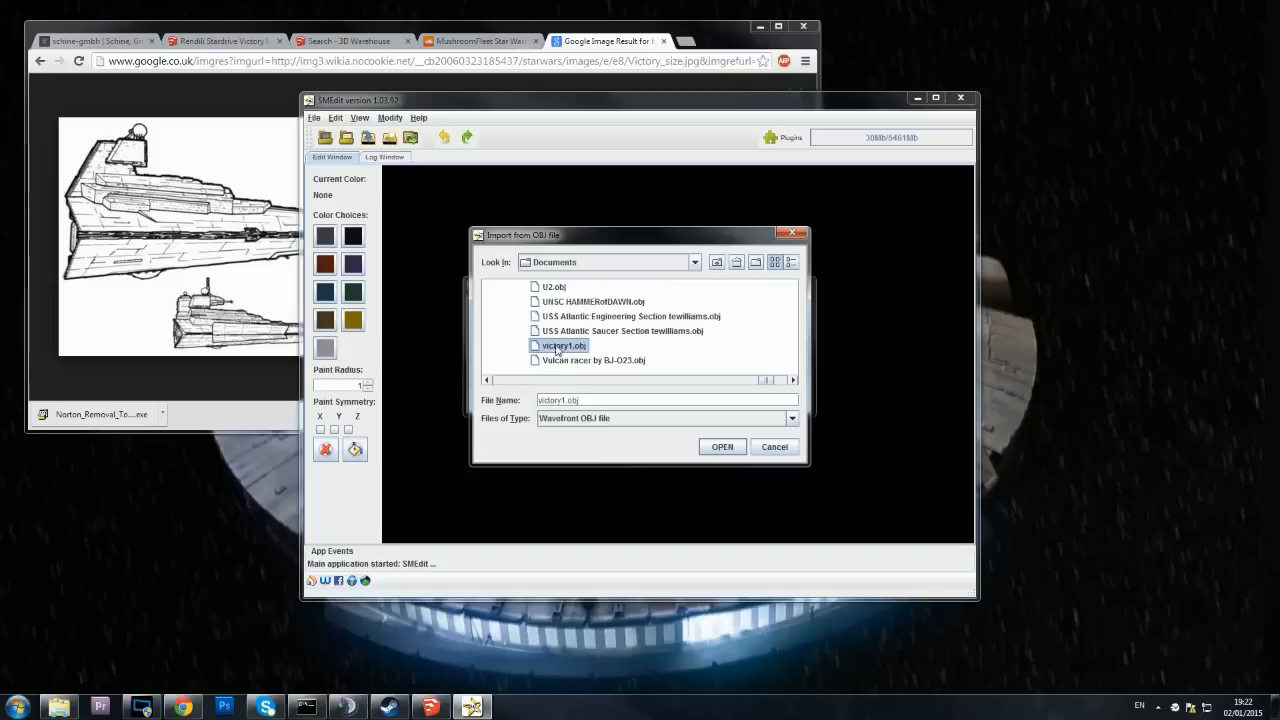
pyautogui.click(722, 446)
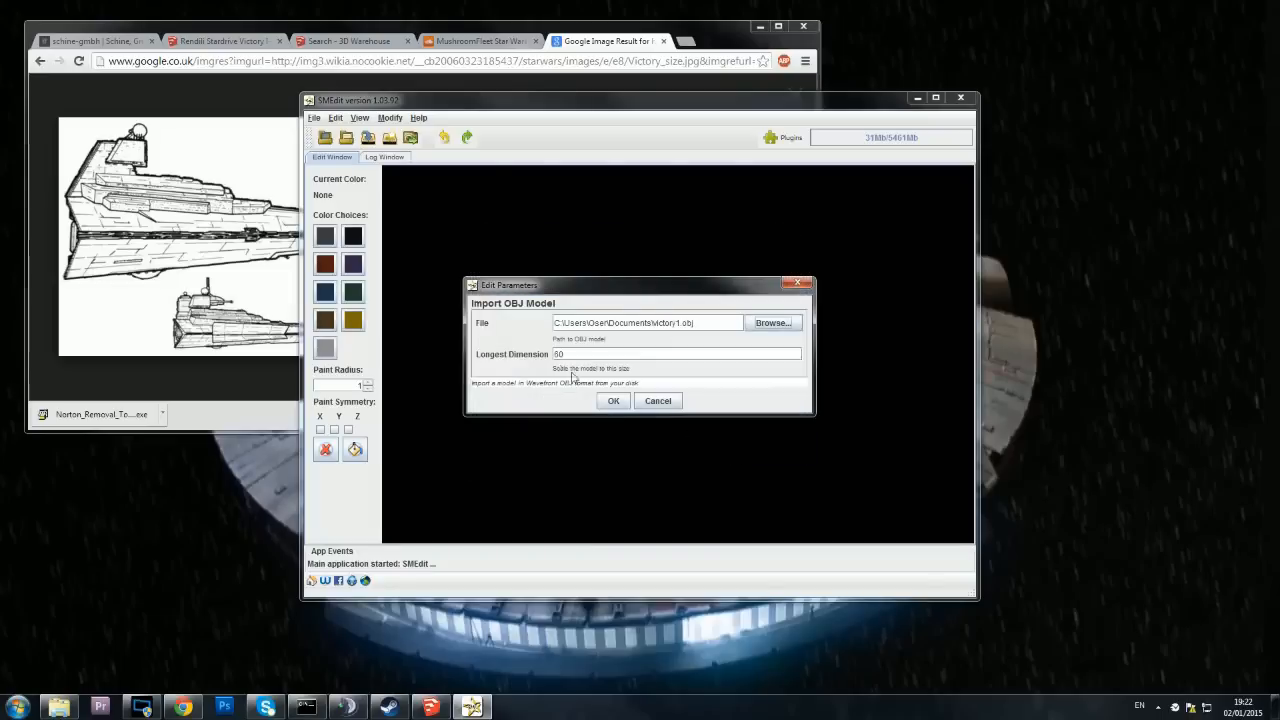
pyautogui.write('900')
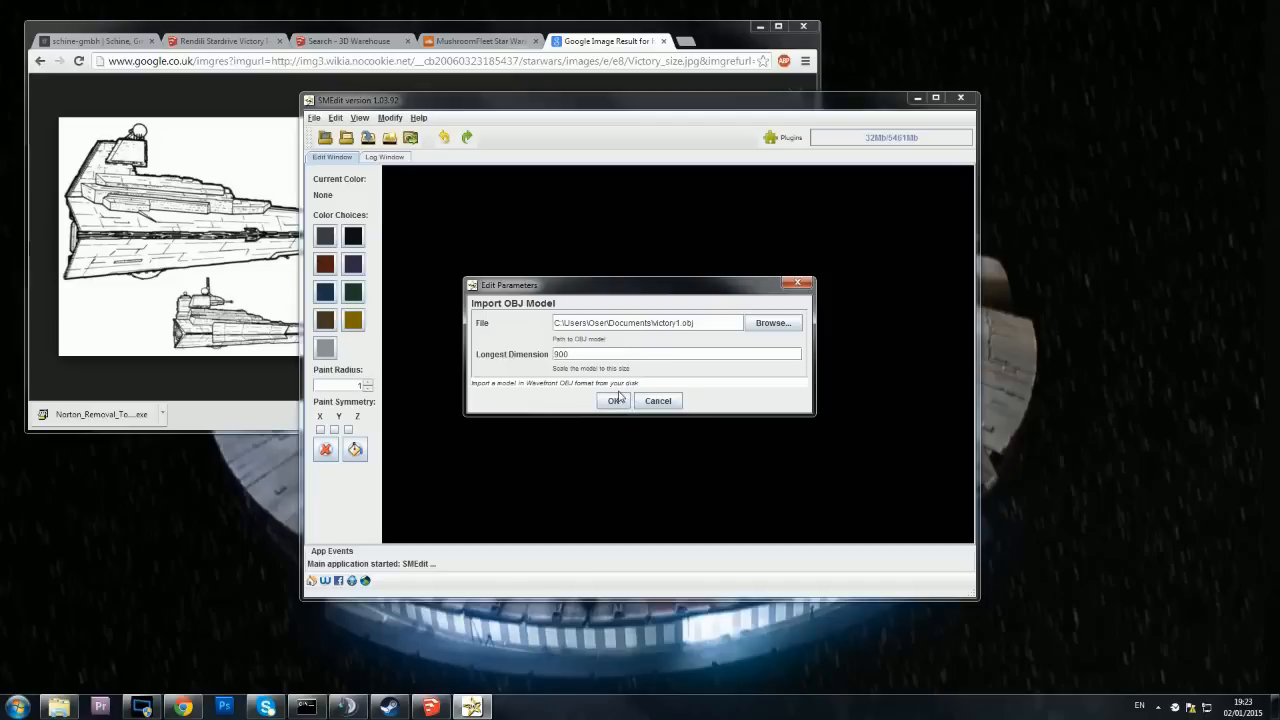
pyautogui.click(614, 400)
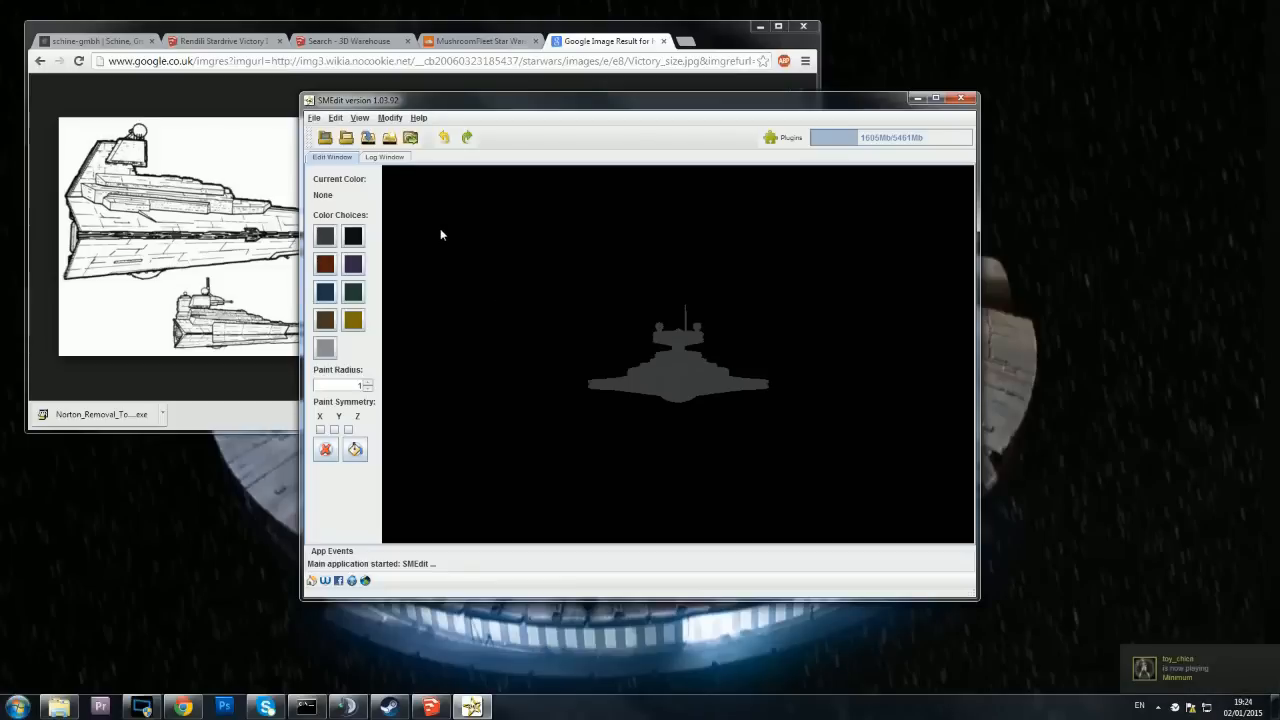
# Step: Run Modify > Hollow on the Star Destroyer and paint it yellow
pyautogui.click(410, 137)
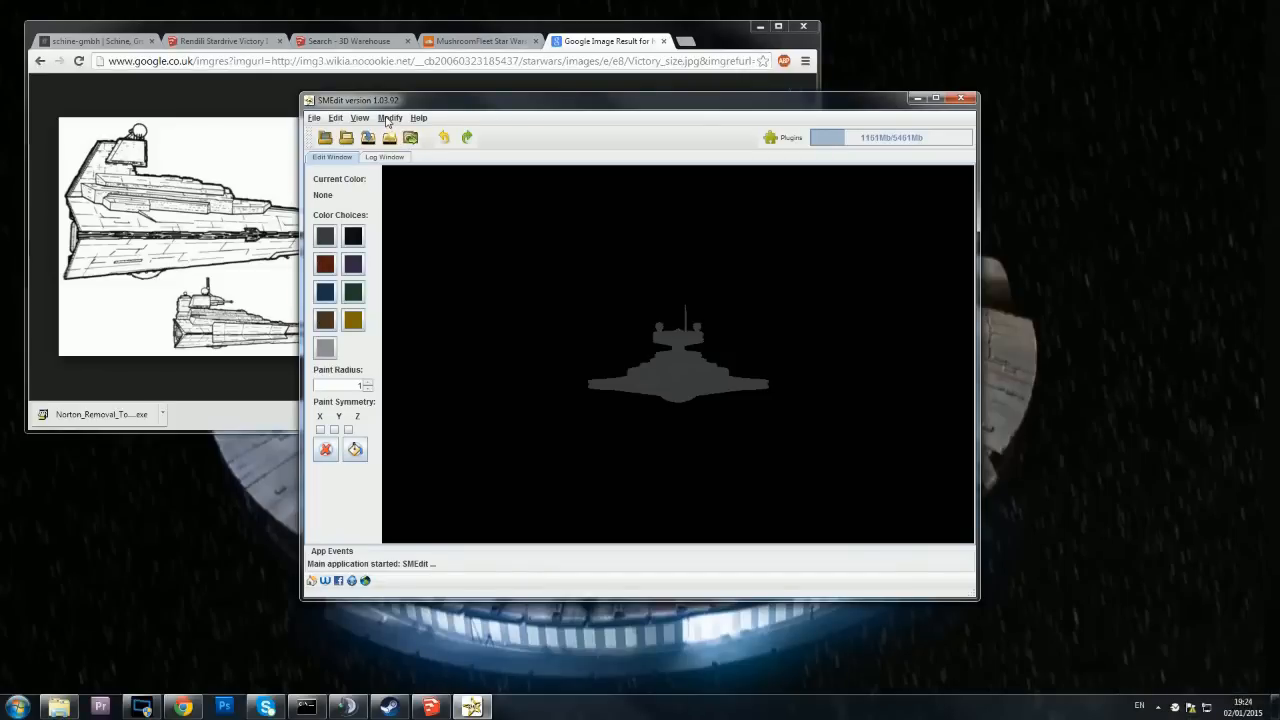
pyautogui.click(389, 118)
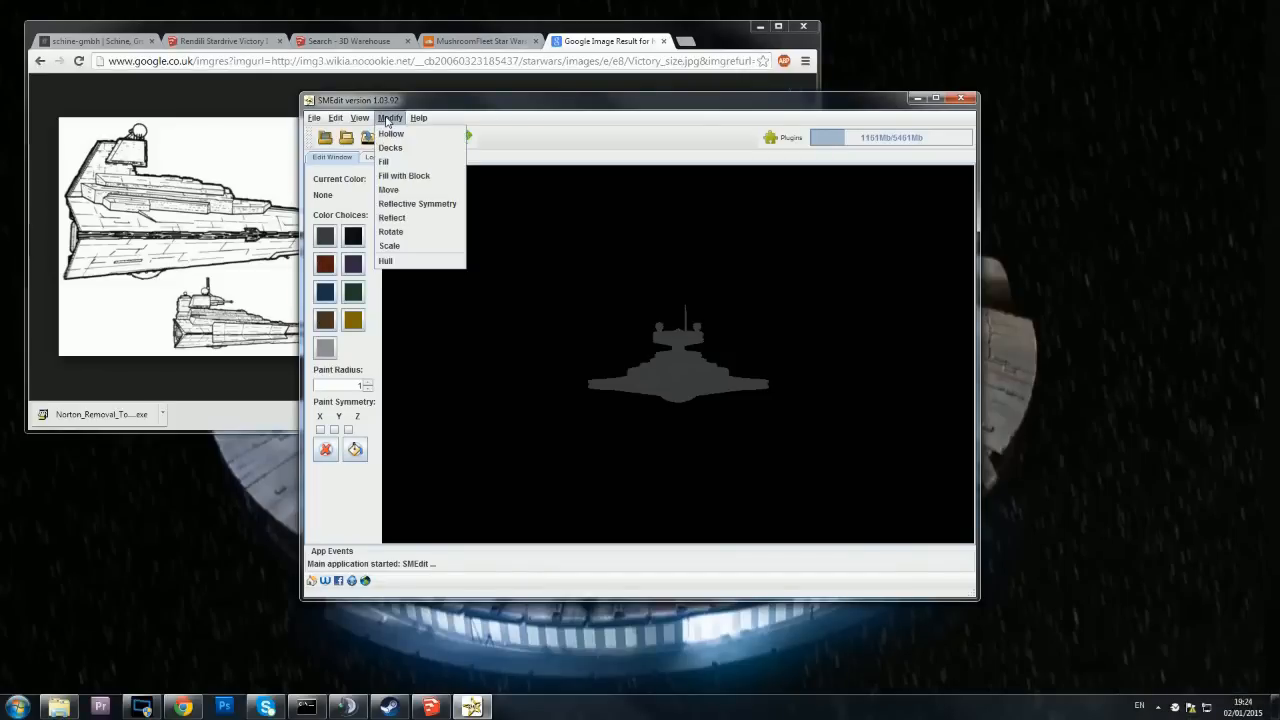
pyautogui.moveTo(391, 134)
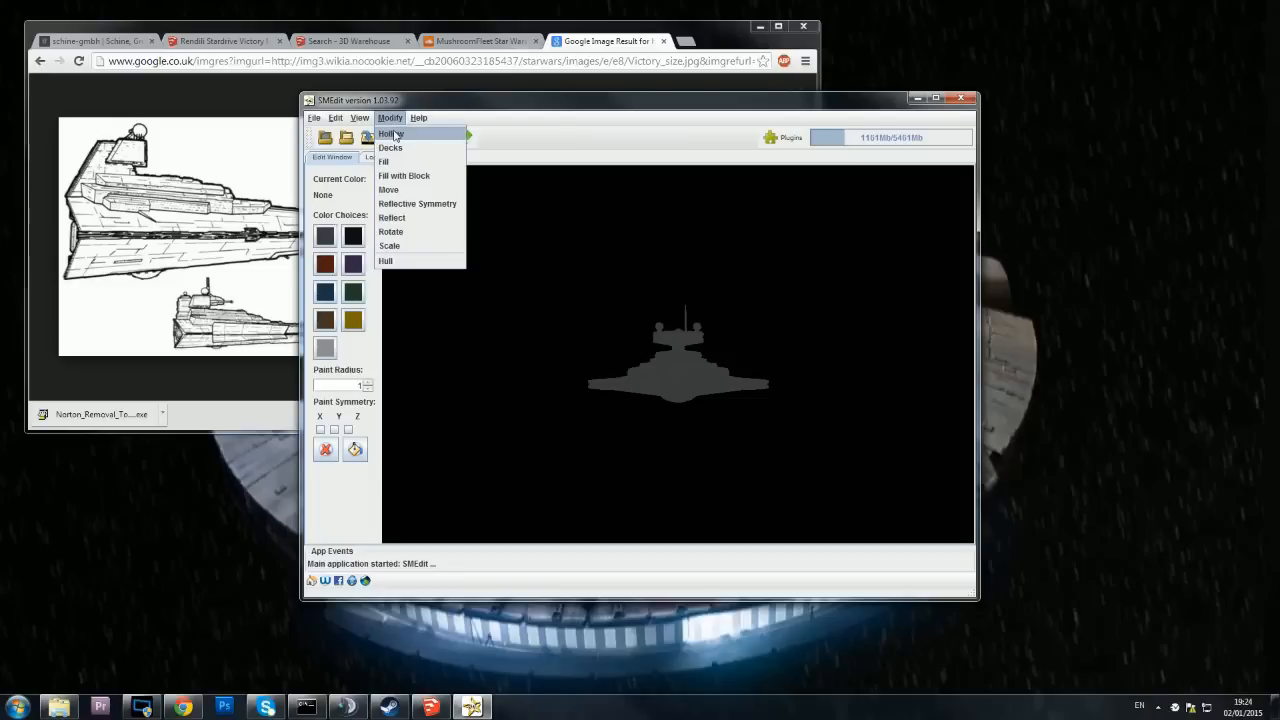
pyautogui.click(391, 133)
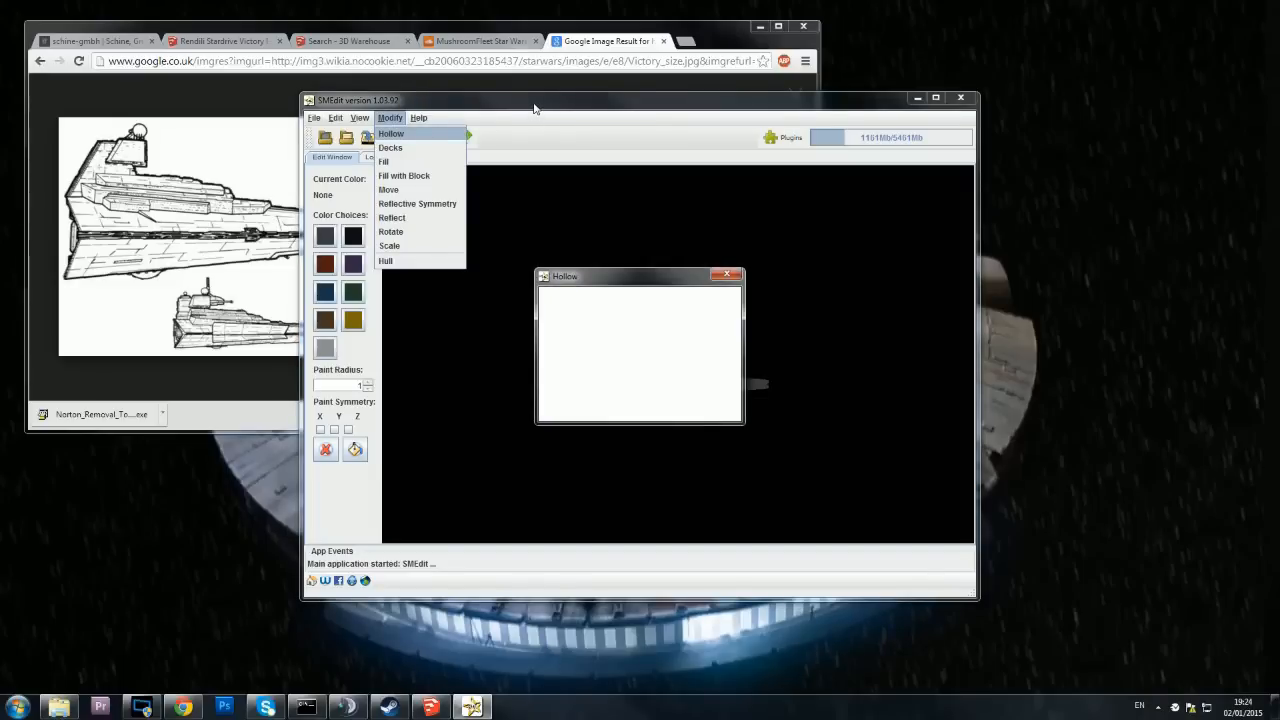
pyautogui.click(391, 133)
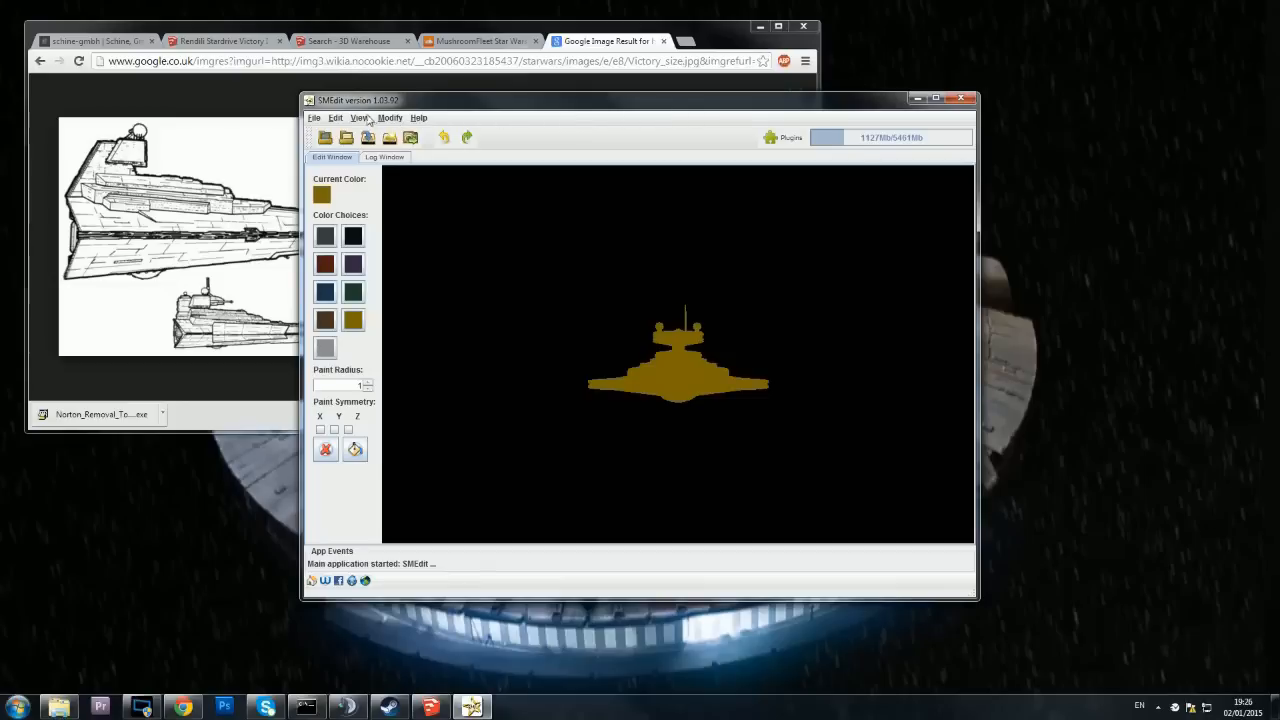
# Step: Save the ship via File > Save As > Blueprint under the name YellowBanana-1211
pyautogui.click(313, 118)
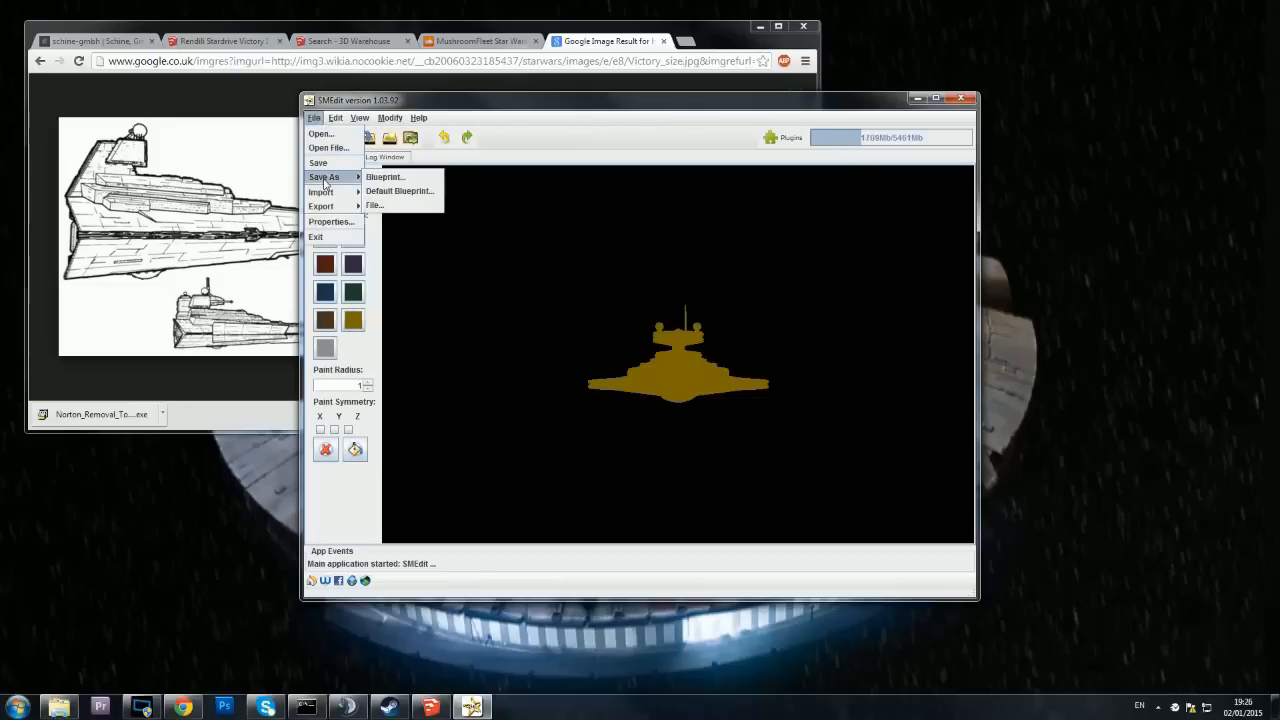
pyautogui.click(385, 177)
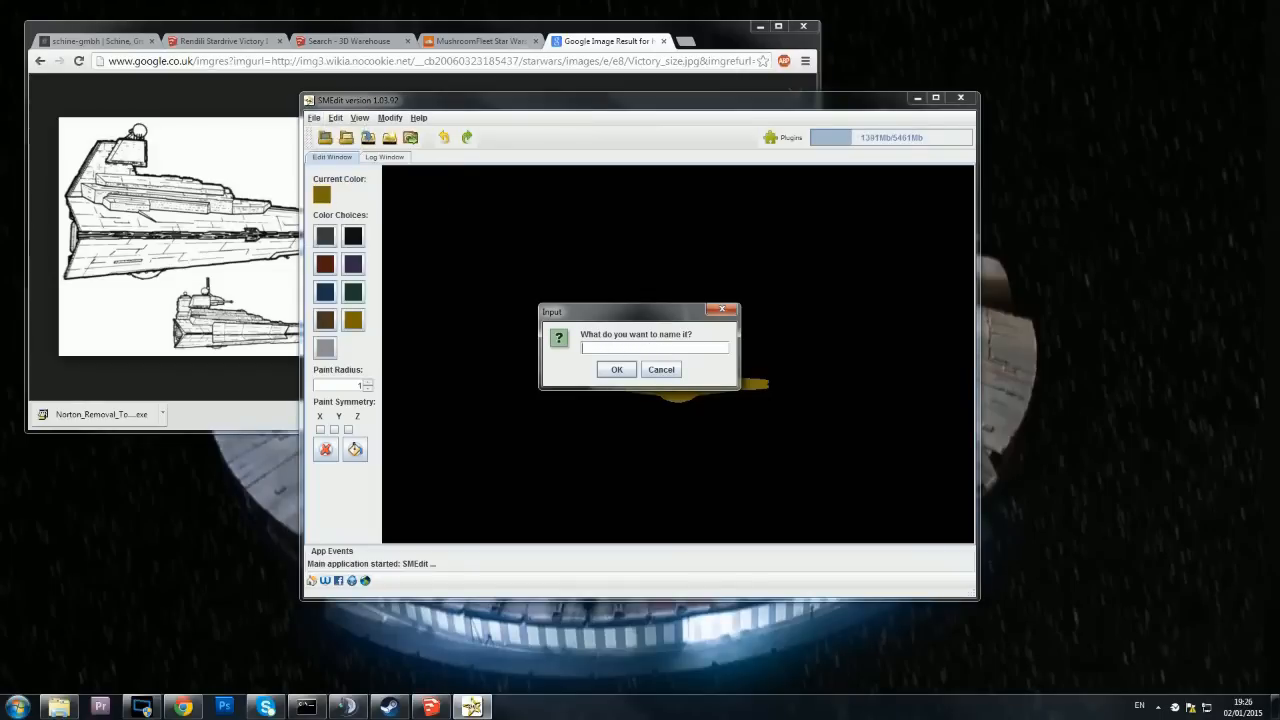
pyautogui.write('YellowBa')
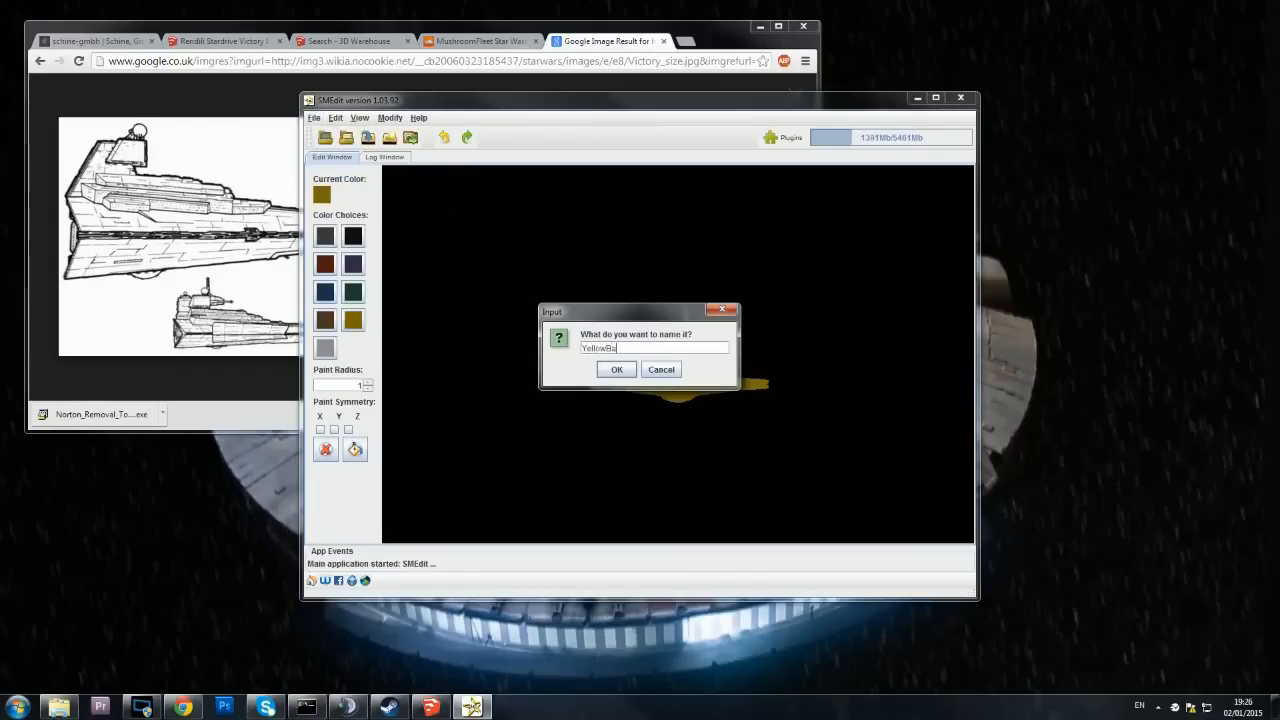
pyautogui.write('nana')
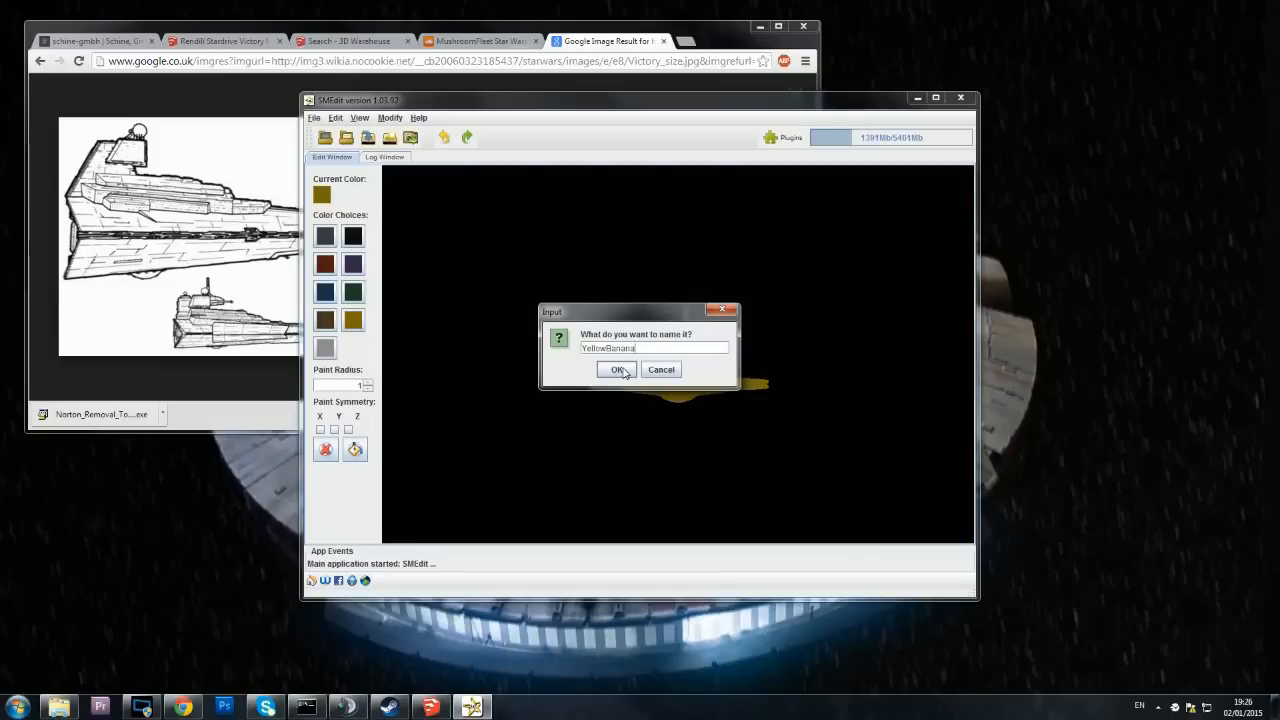
pyautogui.write('-1211')
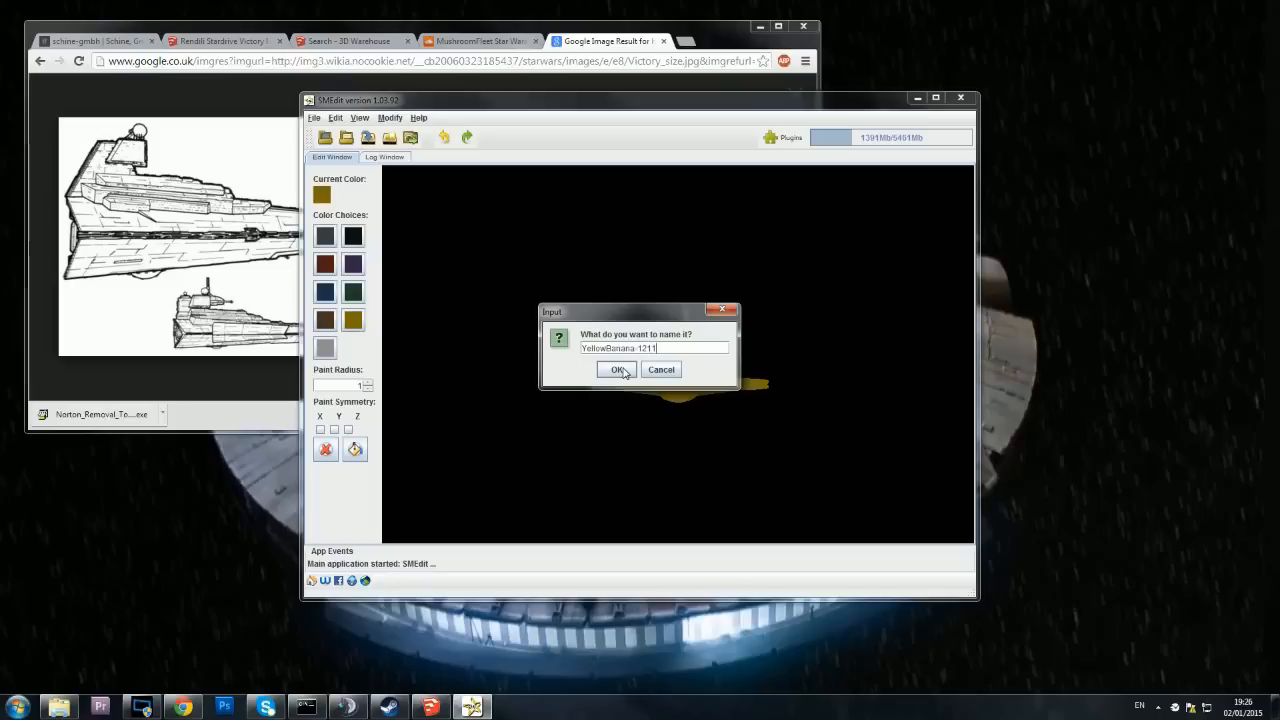
pyautogui.click(617, 369)
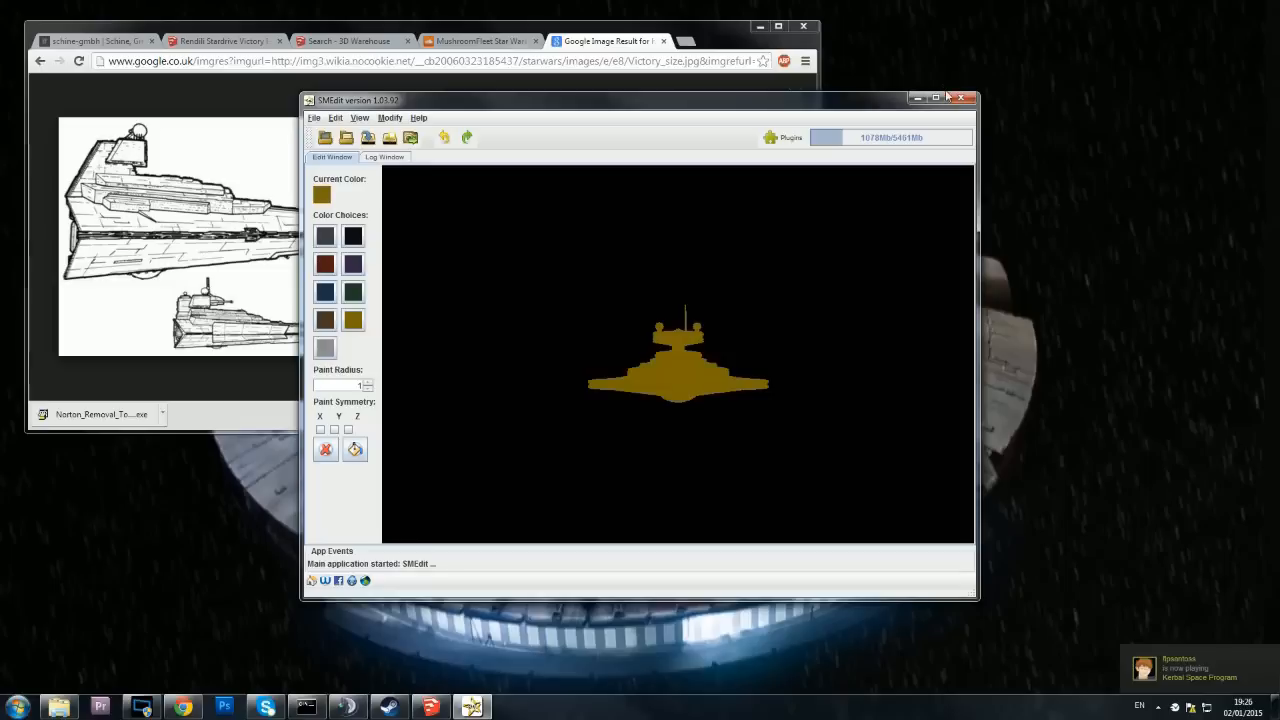
pyautogui.moveTo(960, 98)
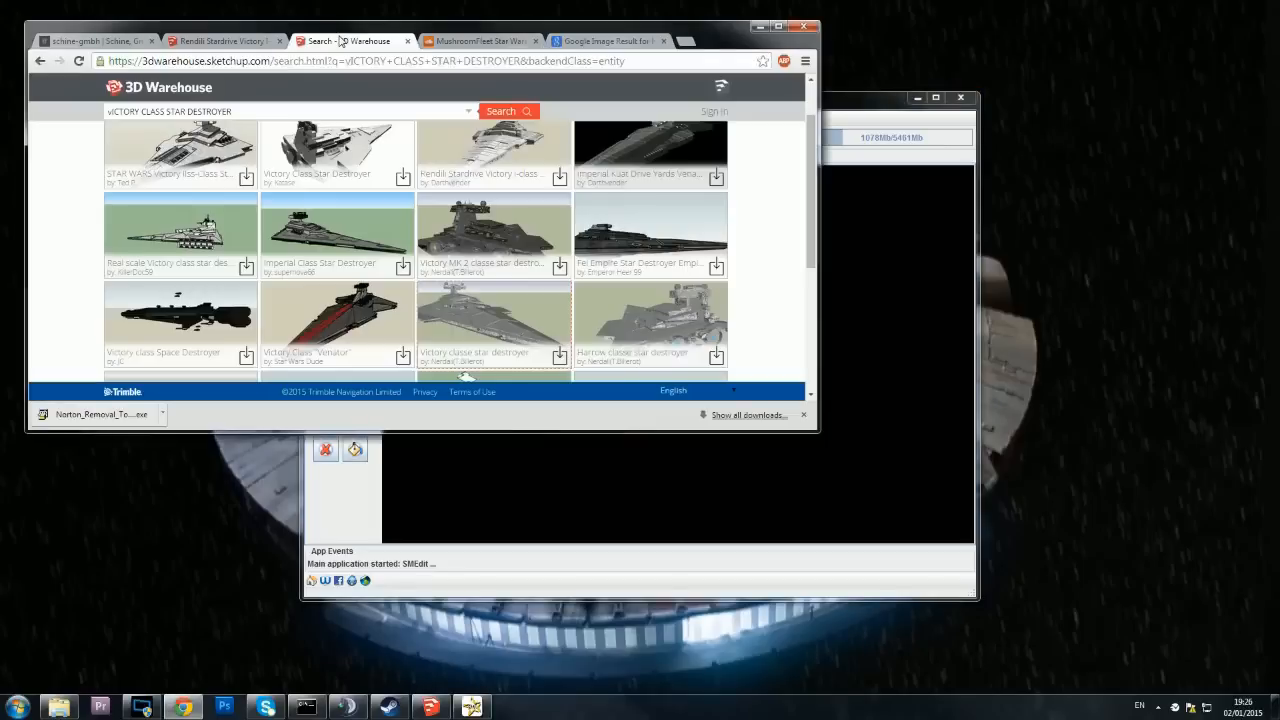
# Step: Scroll through the Victory class star destroyer results in 3D Warehouse
pyautogui.scroll(-3)
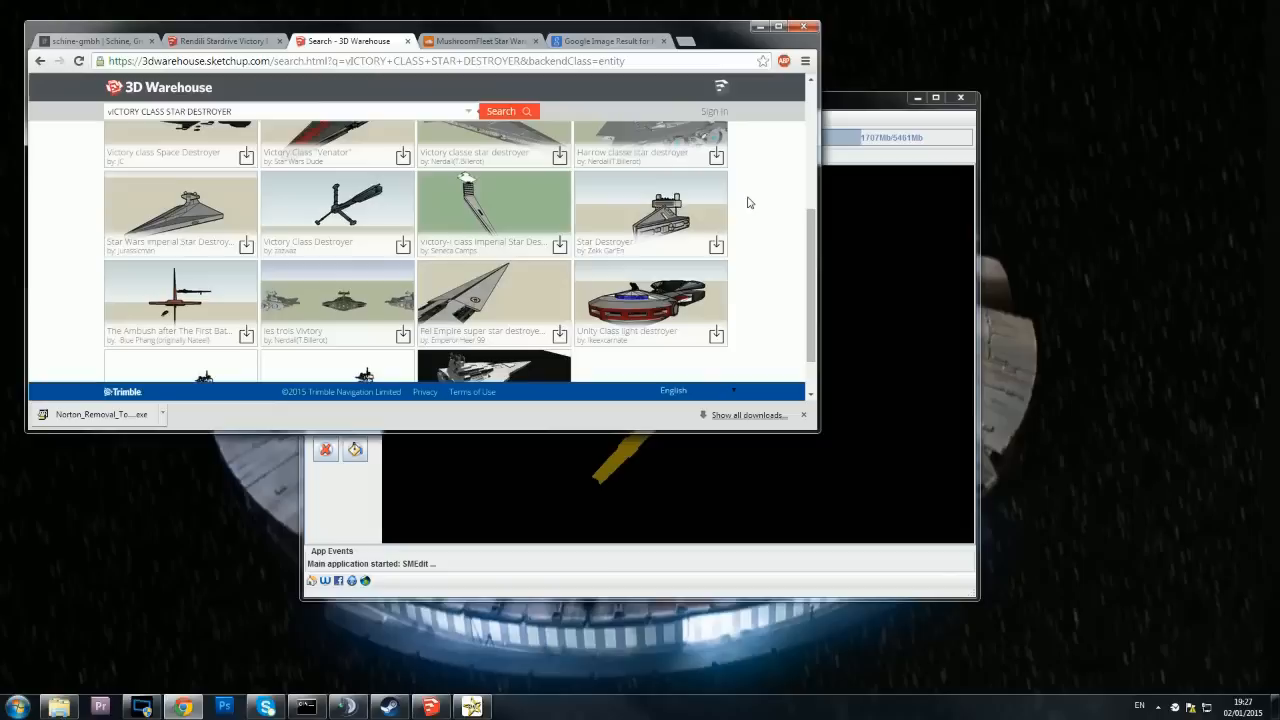
pyautogui.moveTo(68, 333)
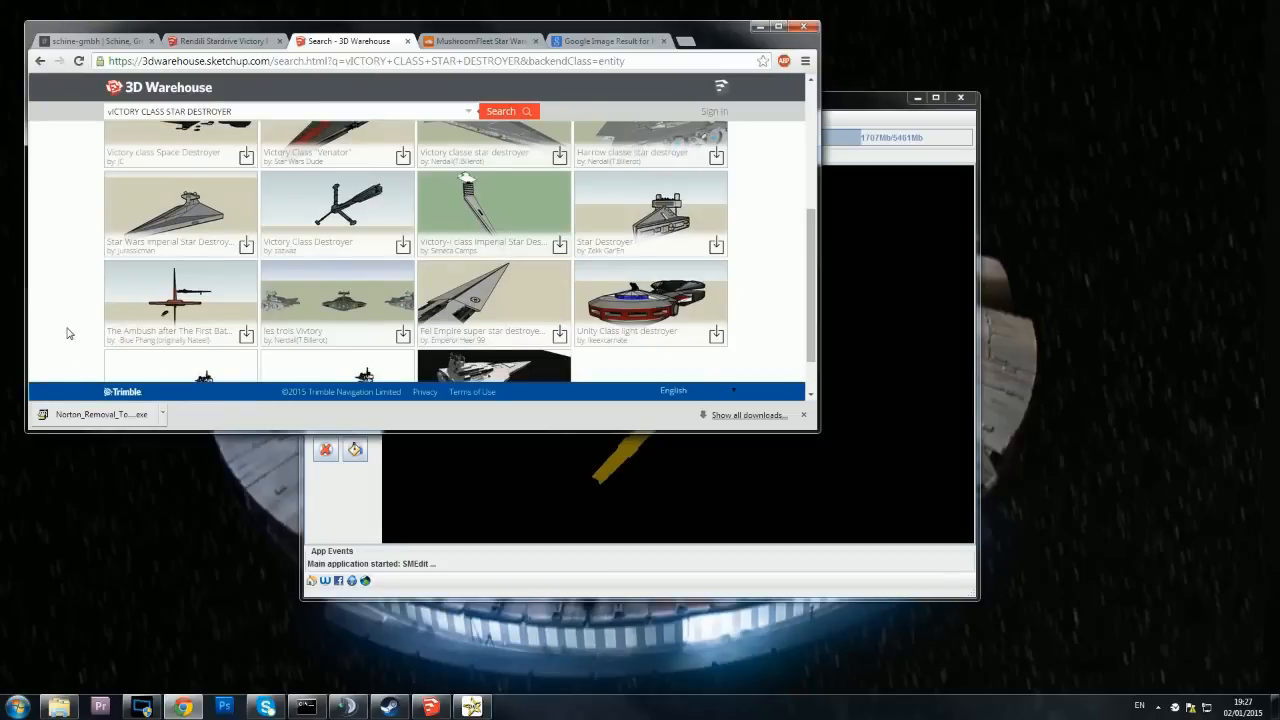
pyautogui.scroll(-3)
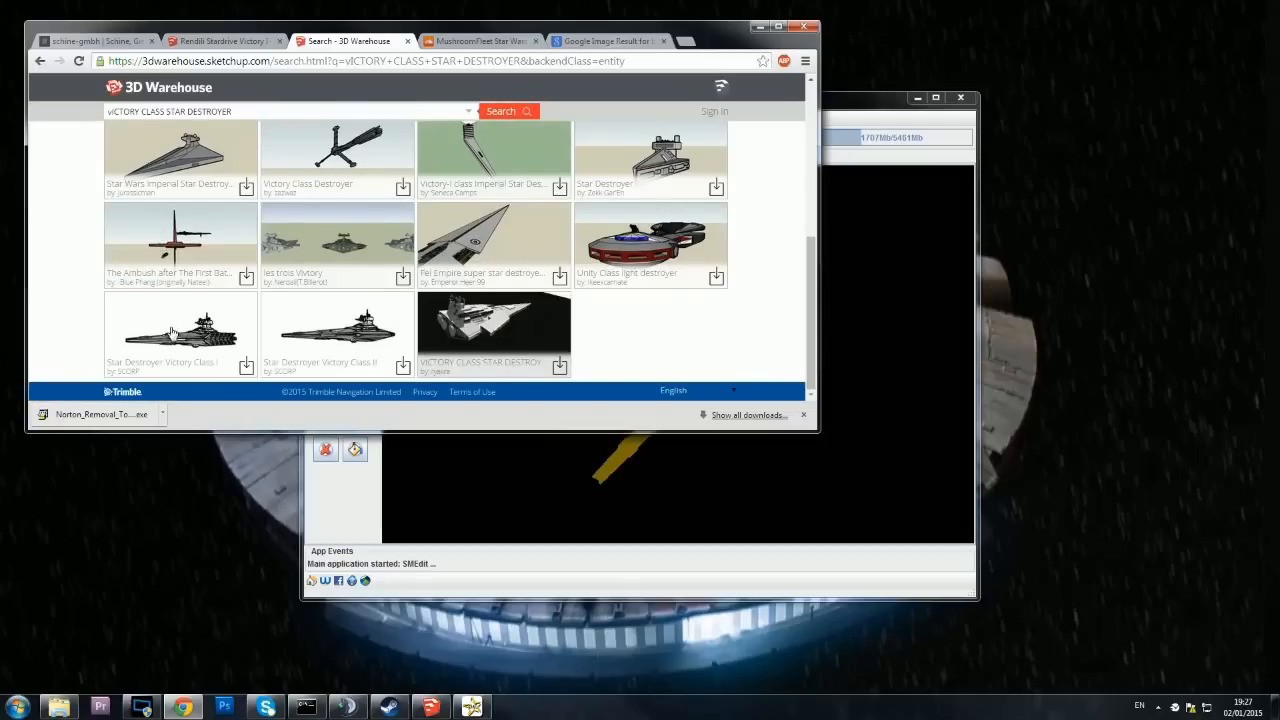
pyautogui.moveTo(735, 338)
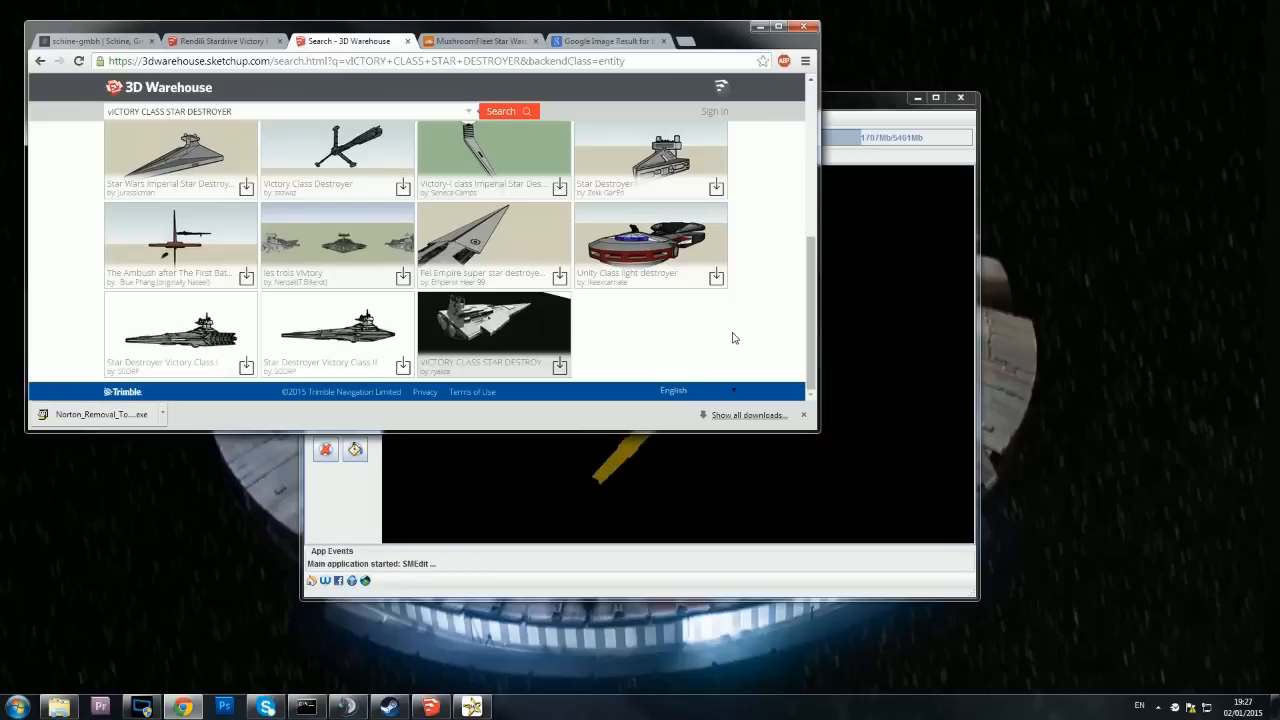
pyautogui.moveTo(718, 338)
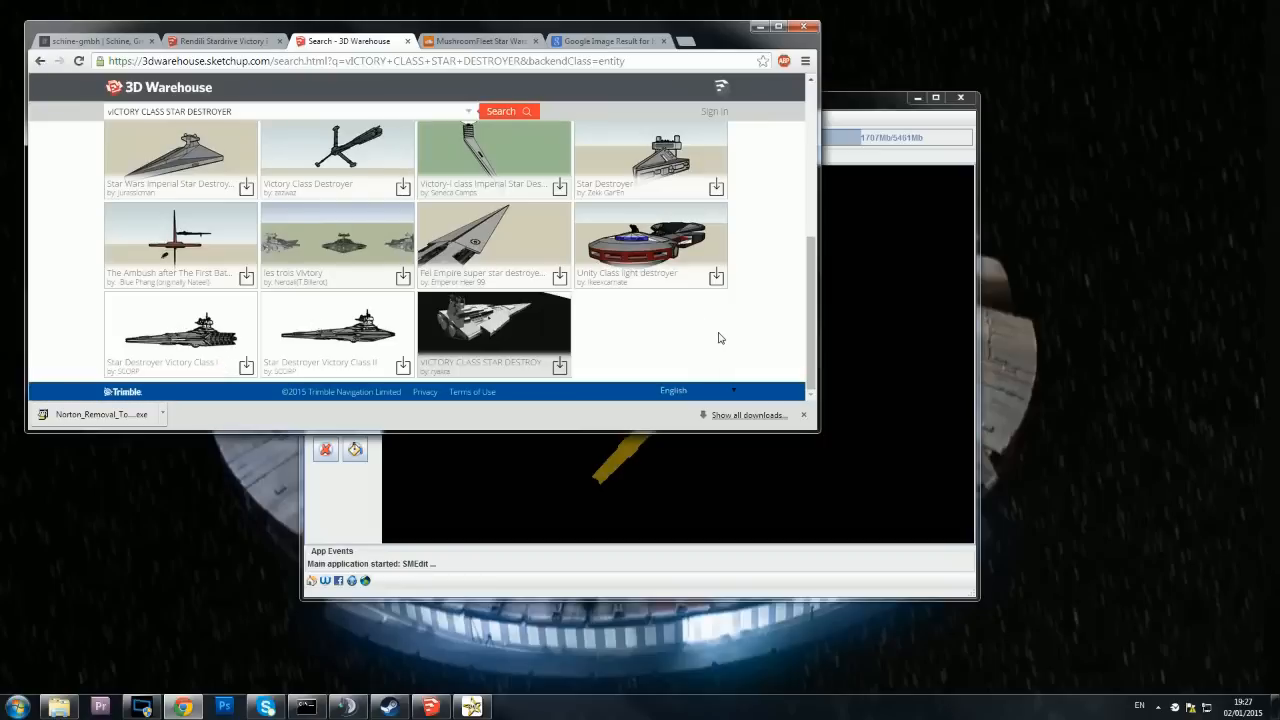
pyautogui.scroll(-3)
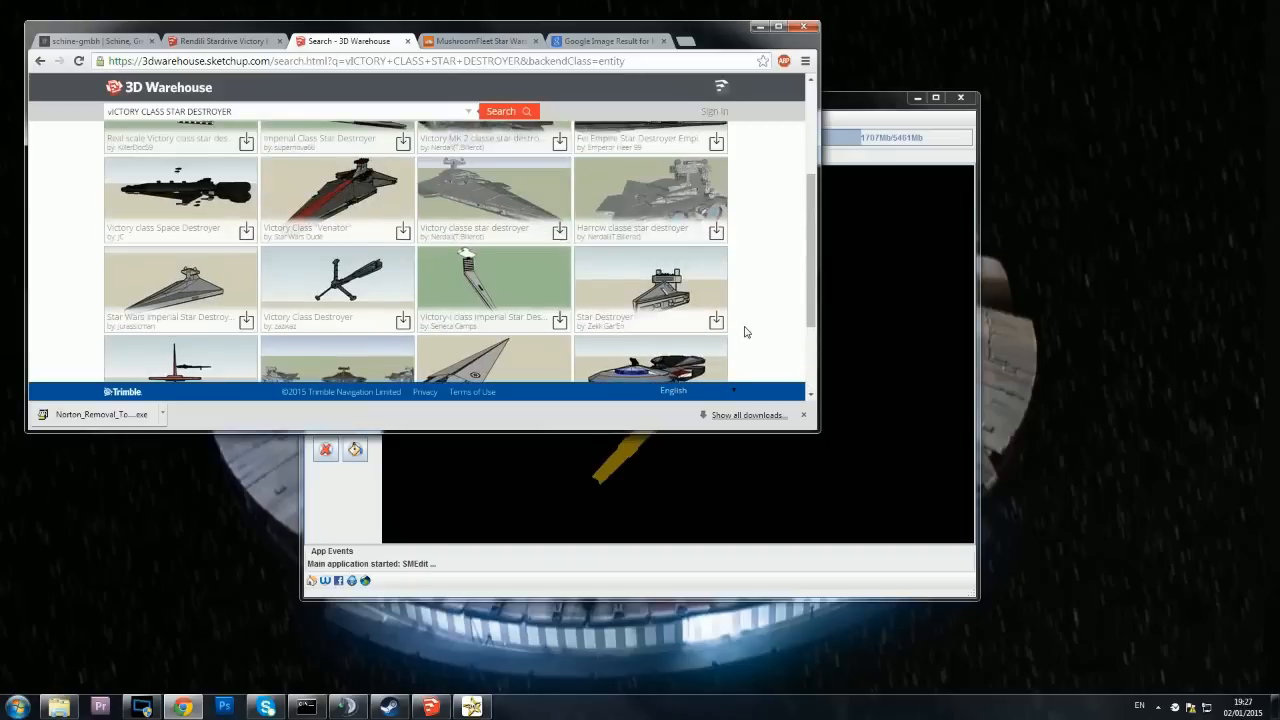
pyautogui.scroll(-3)
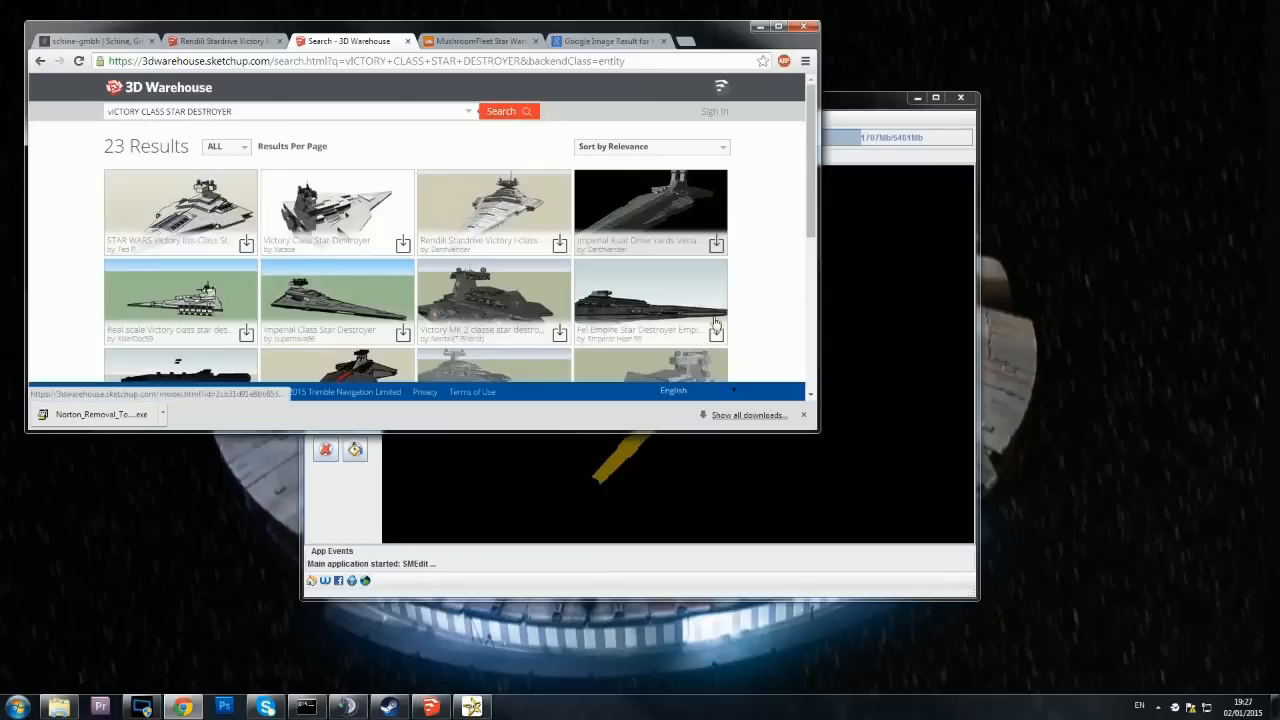
pyautogui.scroll(-3)
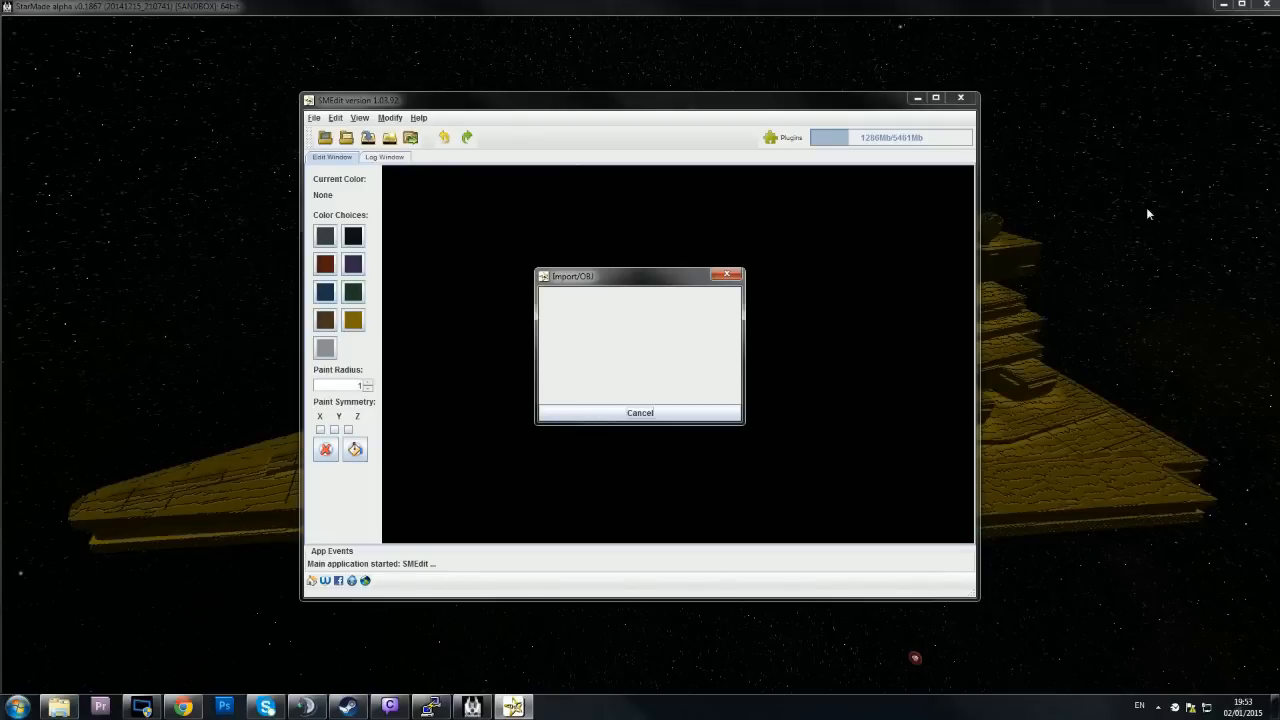
# Step: Finish the OBJ import and apply the yellow swatch to the whole ship
pyautogui.click(639, 413)
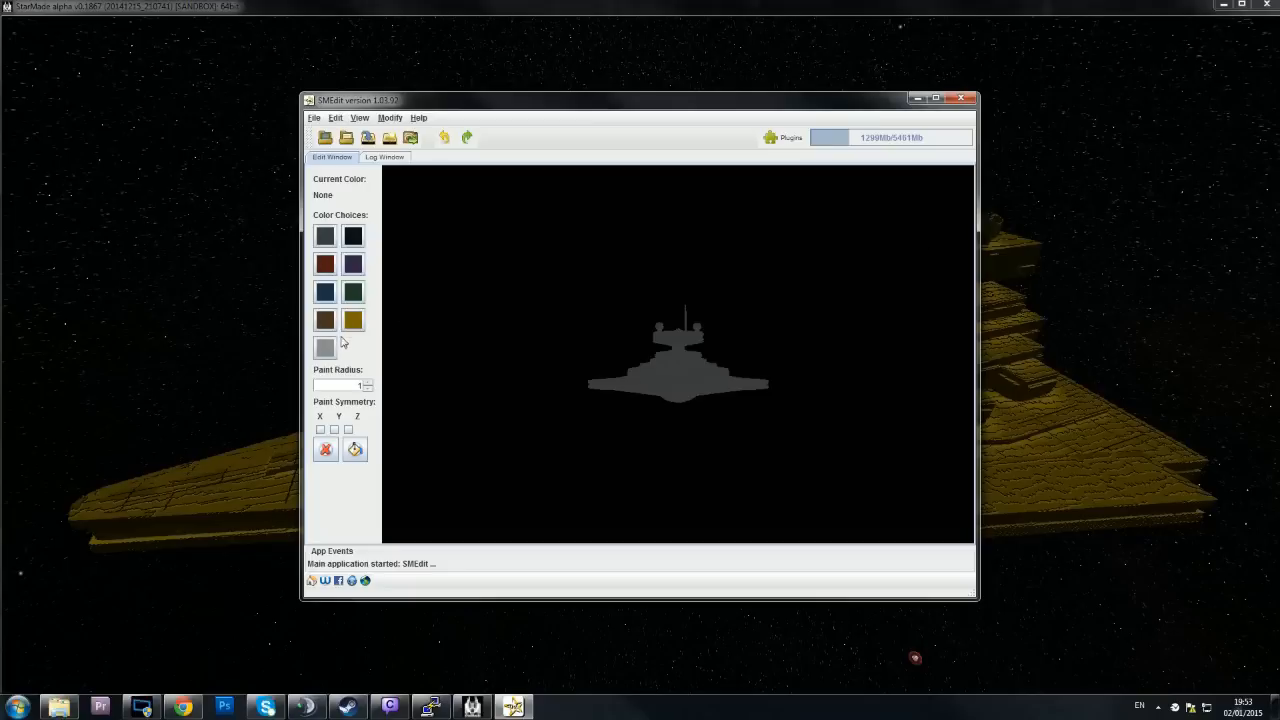
pyautogui.click(353, 320)
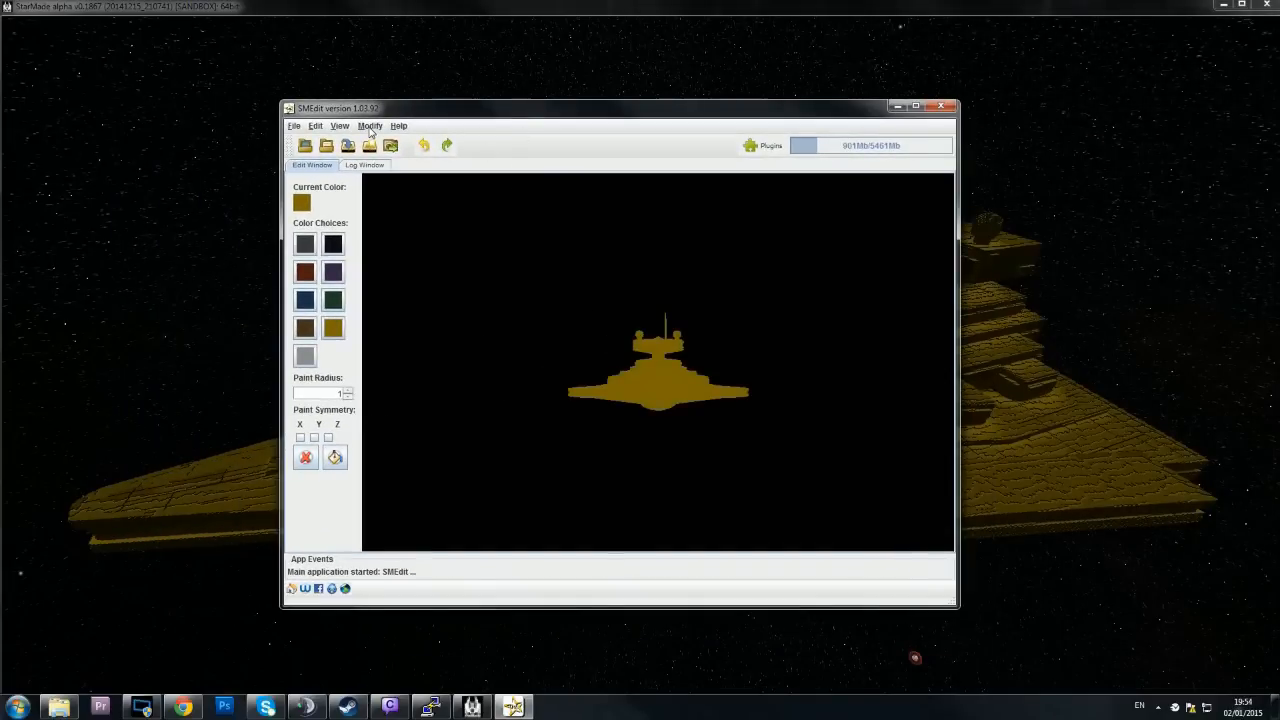
pyautogui.moveTo(660, 378)
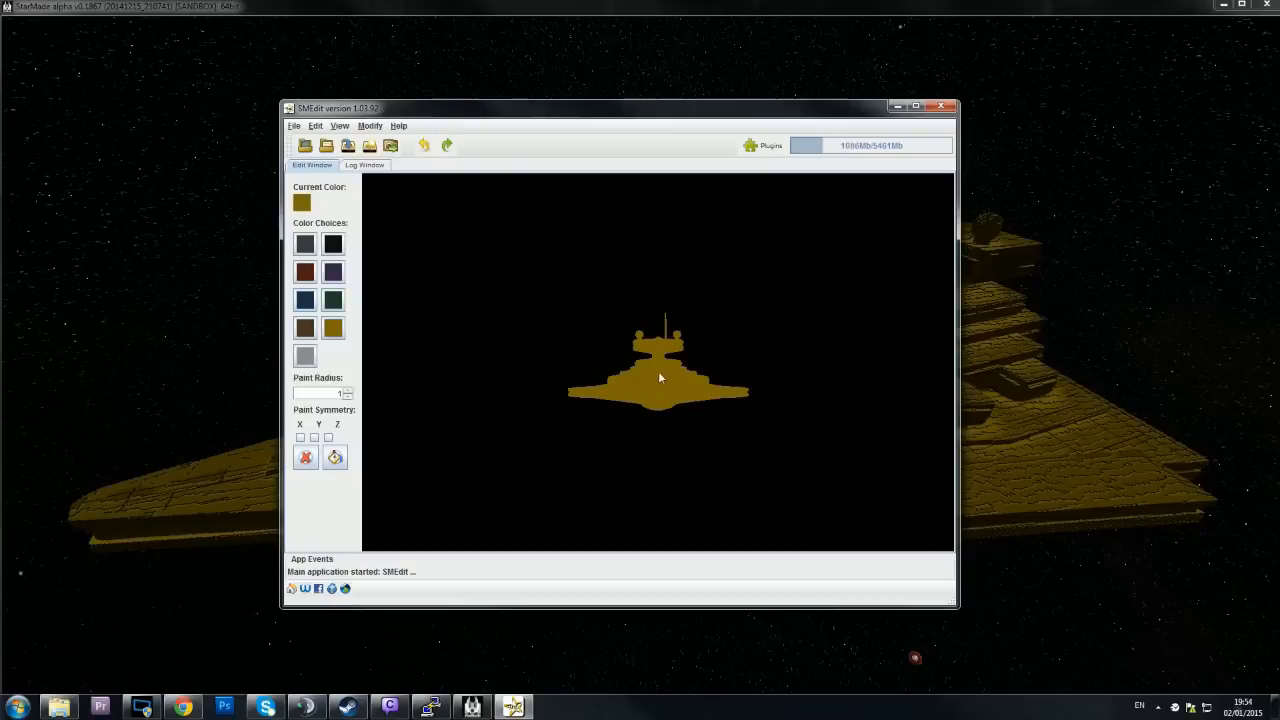
# Step: Move the ship core by -64 via Modify > Move, keeping Starboard/Port at 0
pyautogui.click(370, 125)
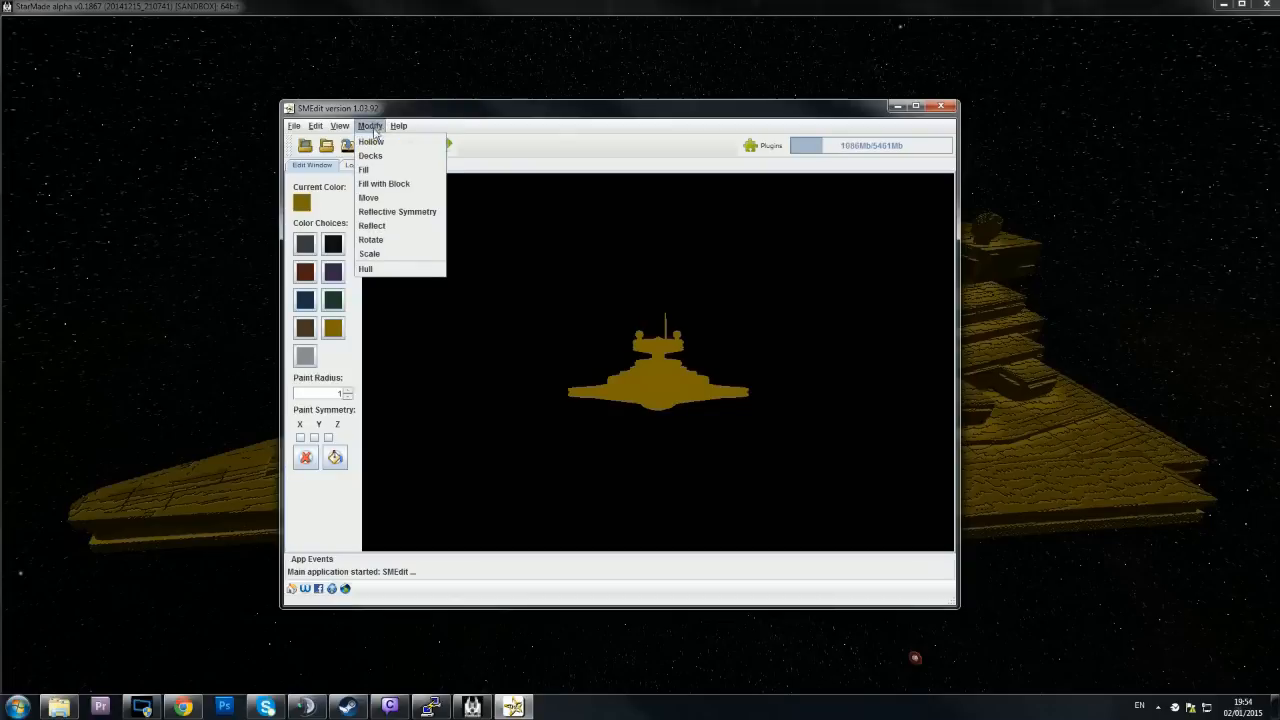
pyautogui.moveTo(368, 197)
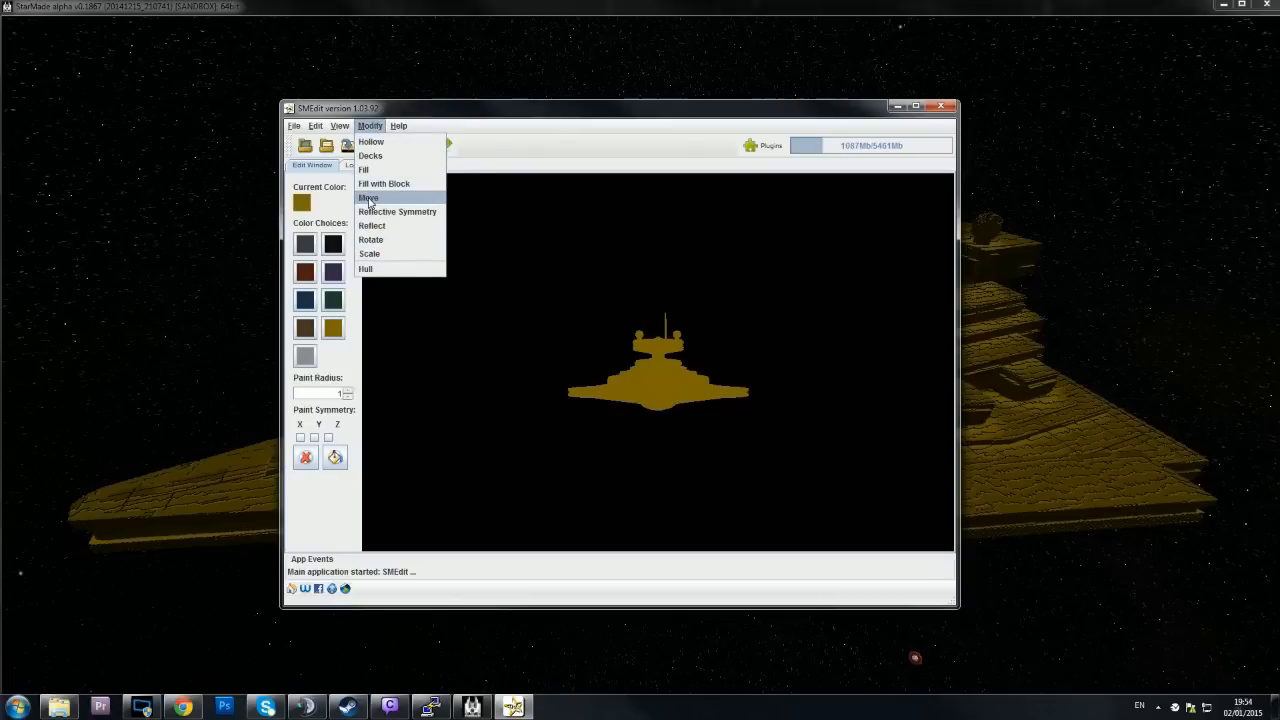
pyautogui.click(368, 197)
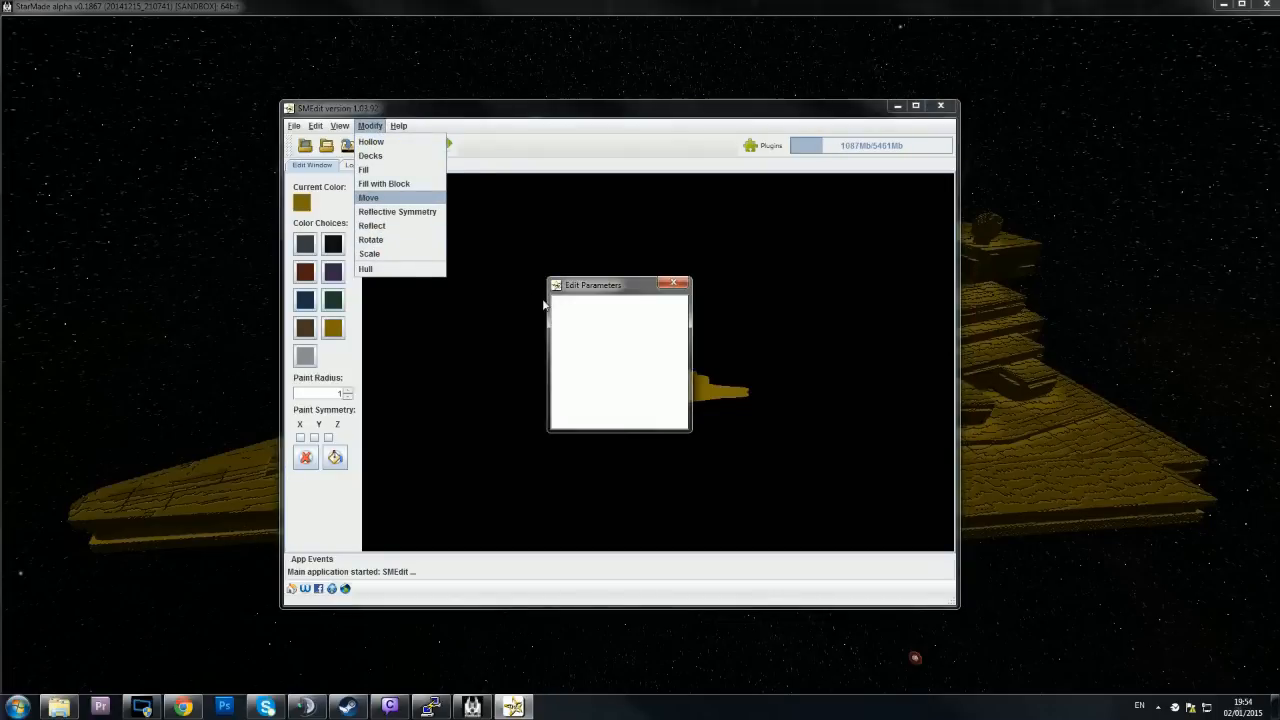
pyautogui.click(369, 197)
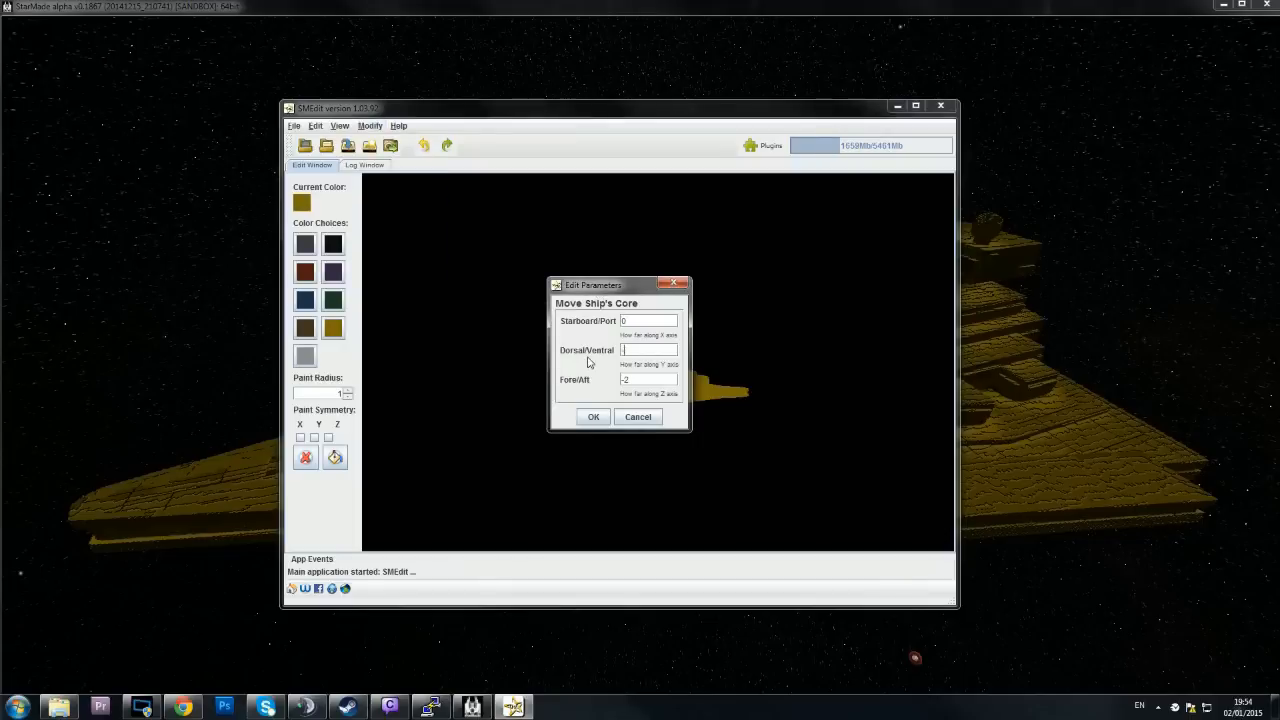
pyautogui.write('-64')
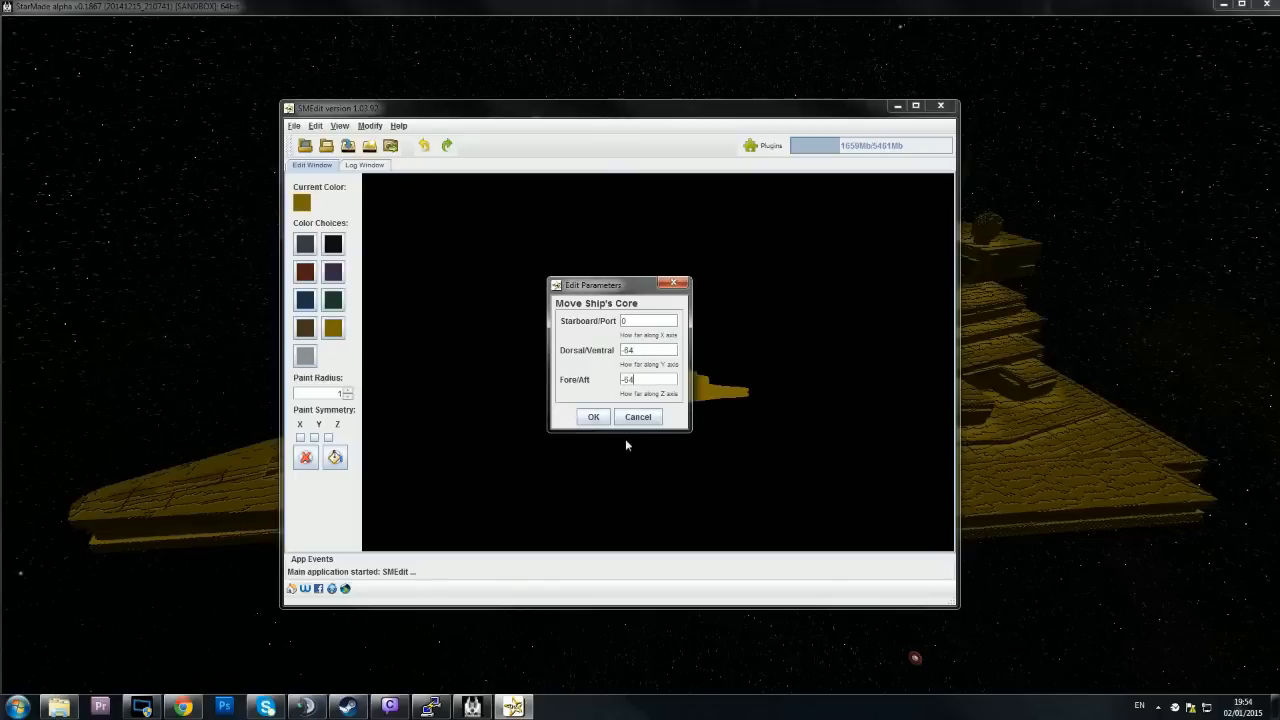
pyautogui.click(593, 417)
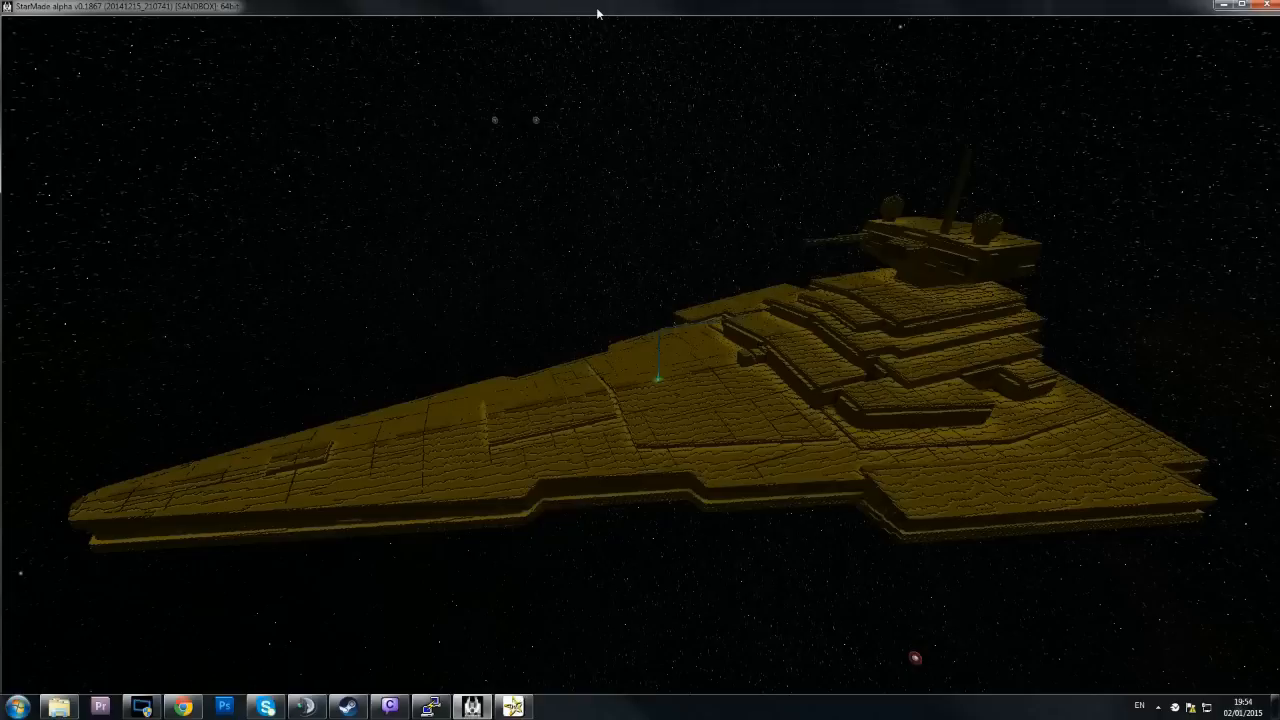
pyautogui.moveTo(742, 318)
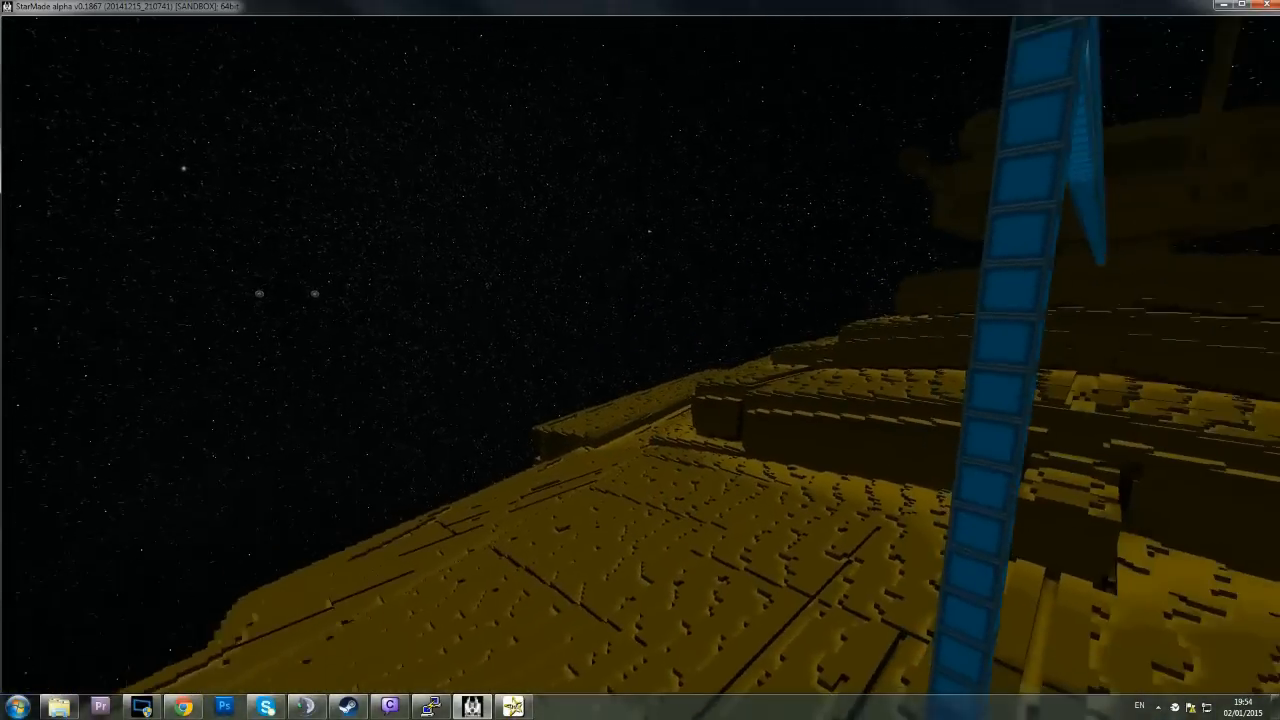
pyautogui.moveTo(640, 360)
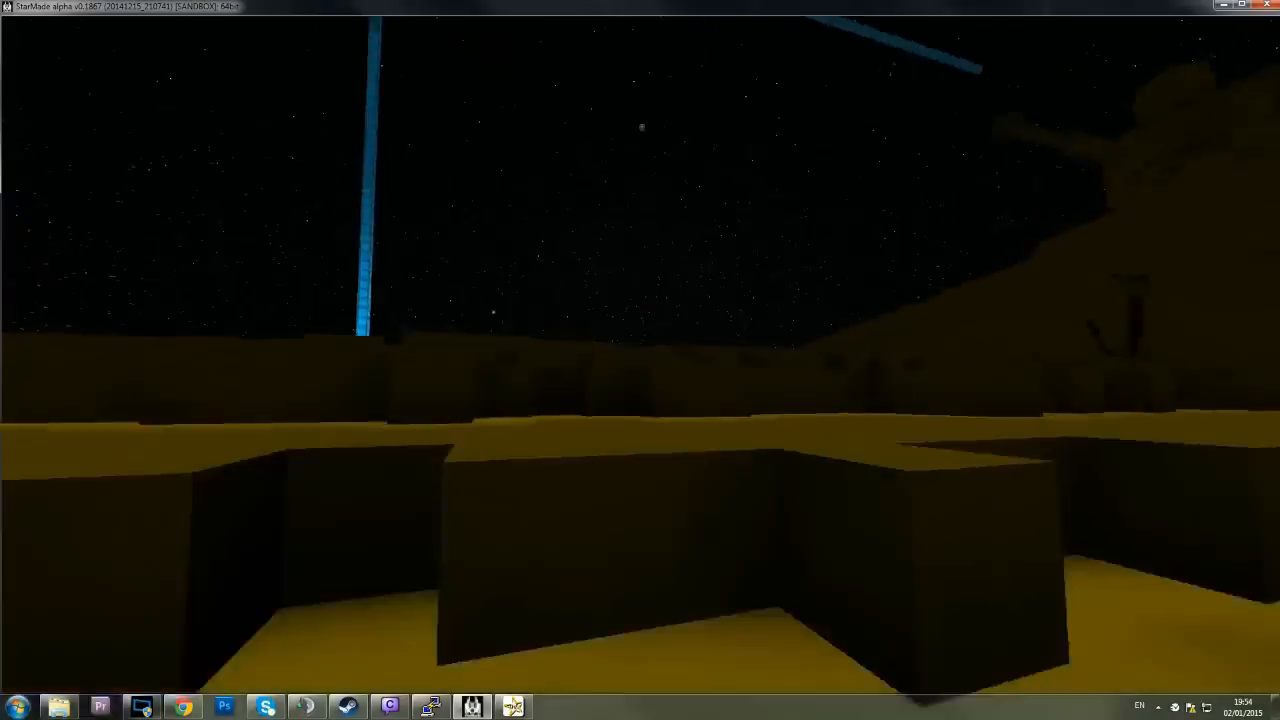
pyautogui.moveTo(640, 360)
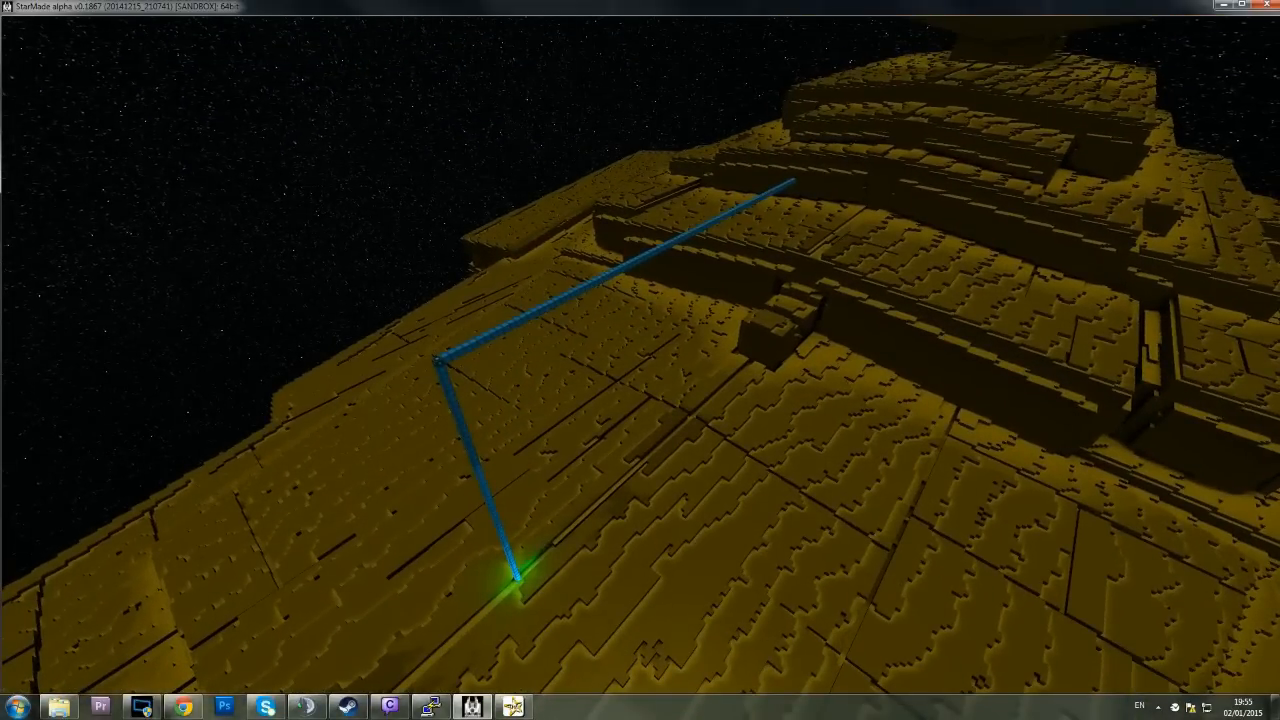
# Step: Fly around the yellow Star Destroyer in StarMade to inspect the relocated core marker
pyautogui.press('i')
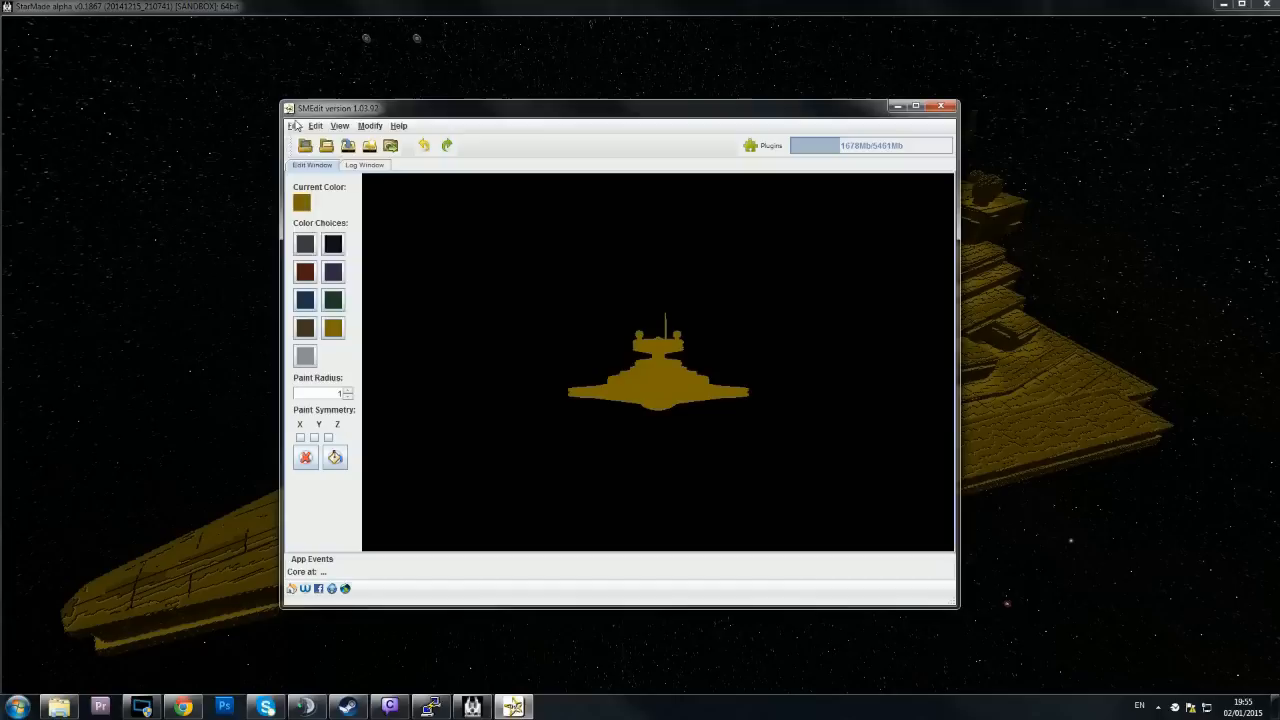
# Step: Save the yellow Star Destroyer as blueprint 'Victory1-v2'
pyautogui.click(294, 125)
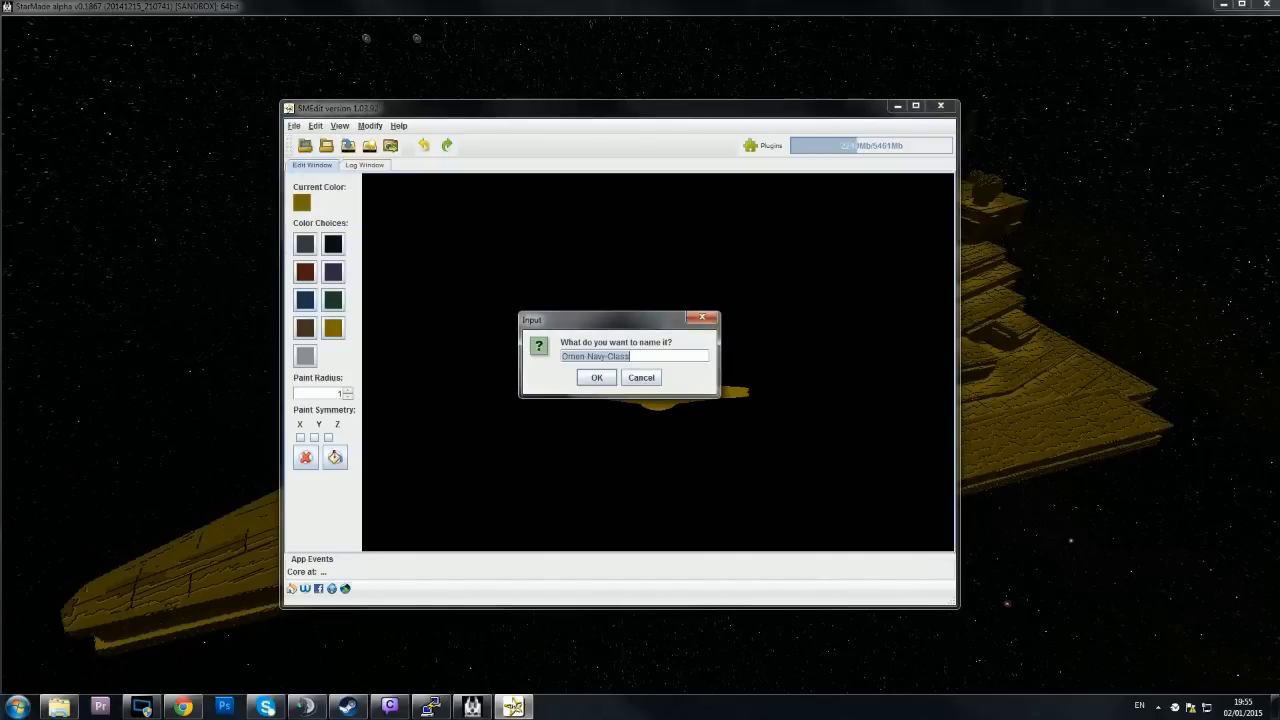
pyautogui.write('v')
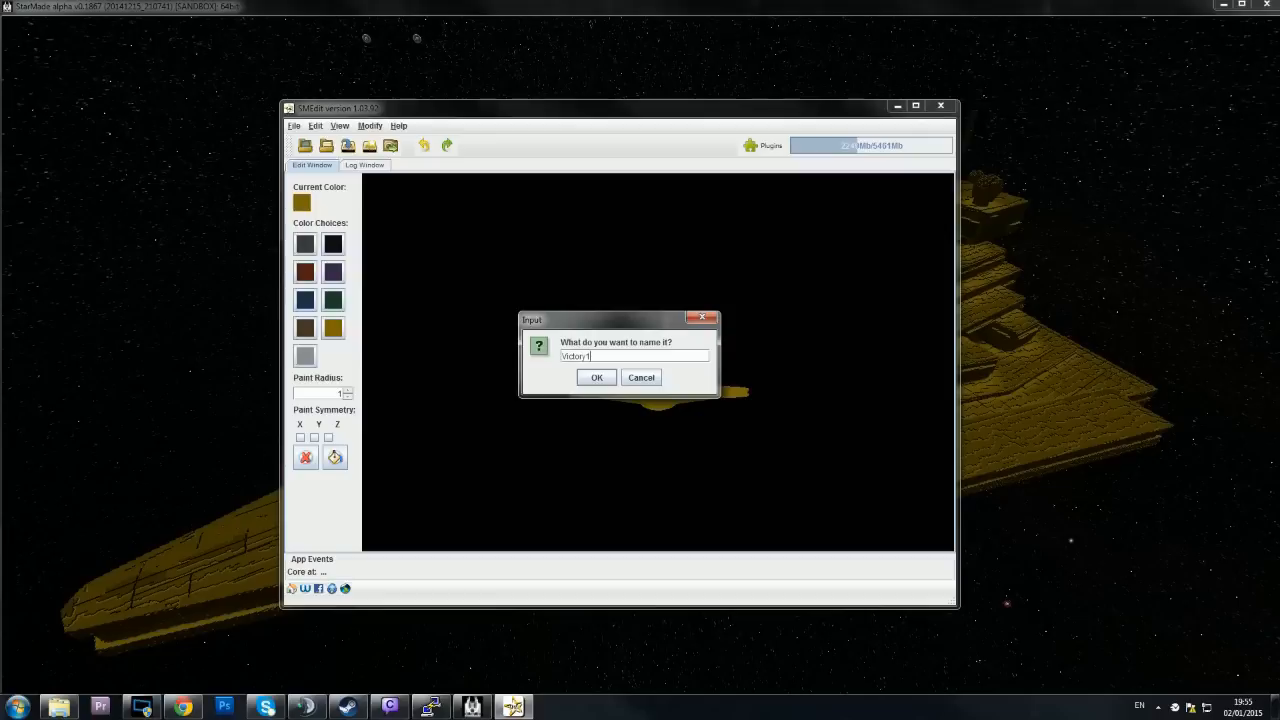
pyautogui.write('-v2')
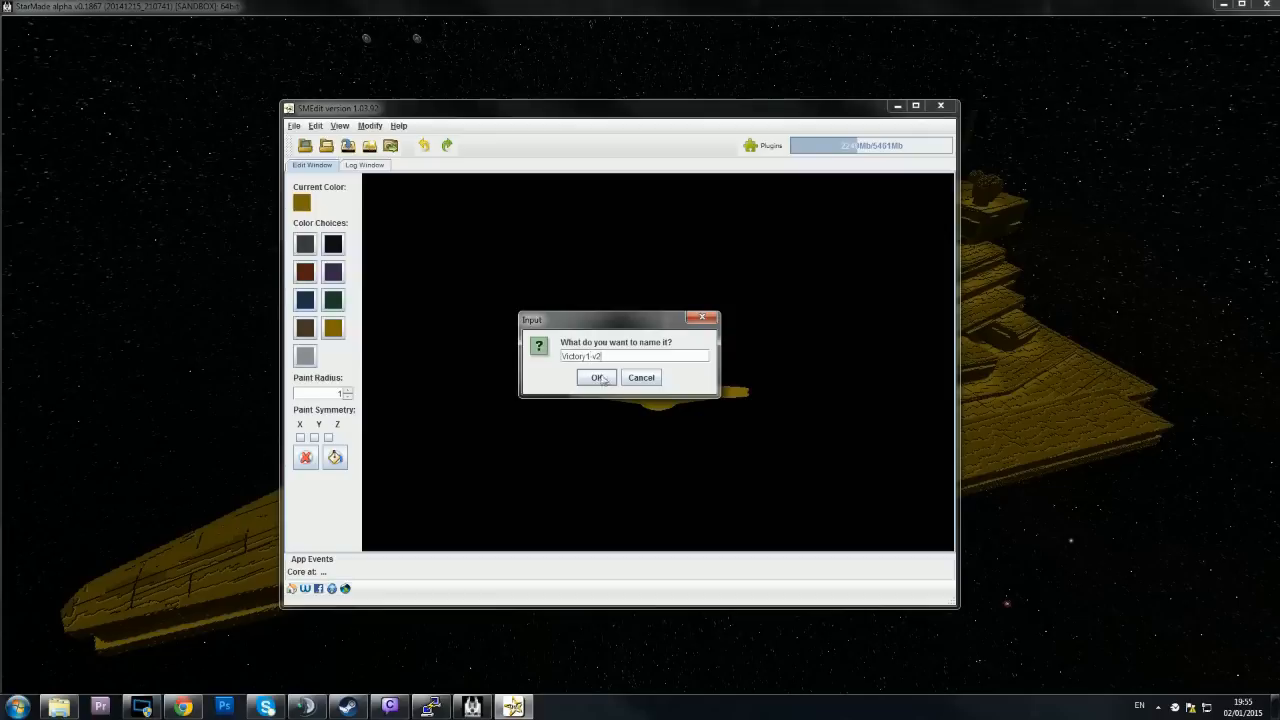
pyautogui.click(597, 377)
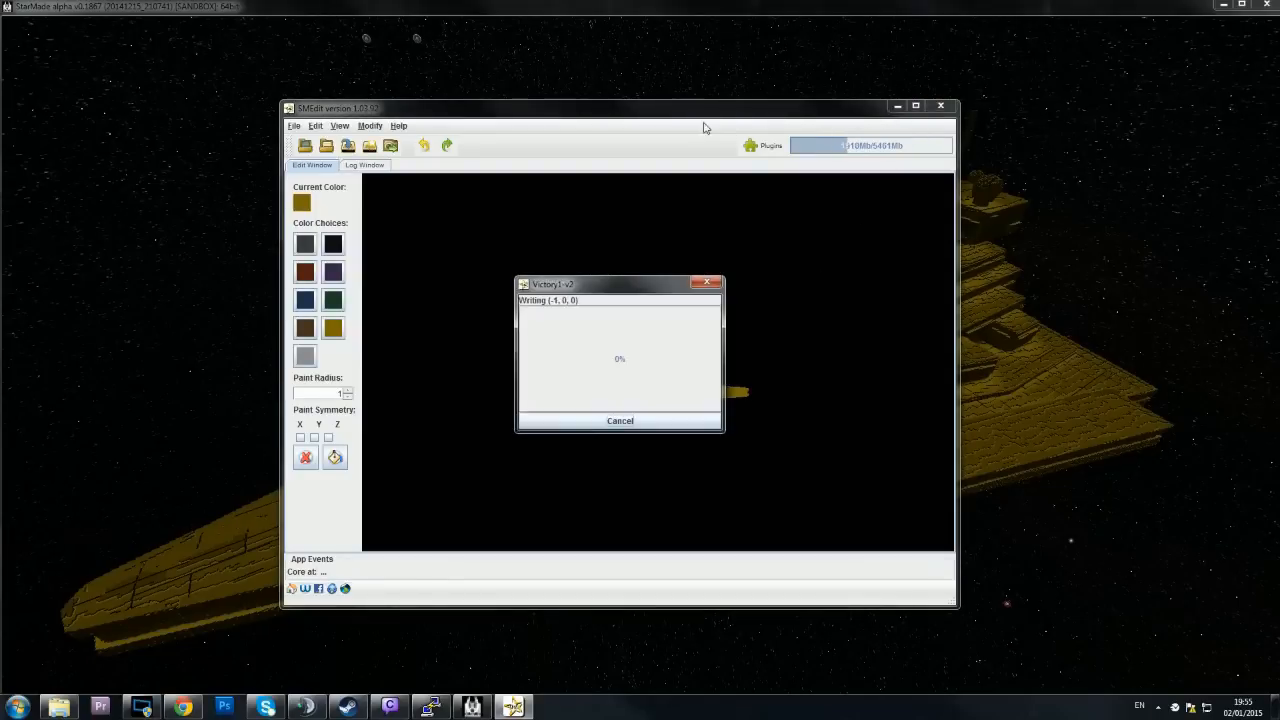